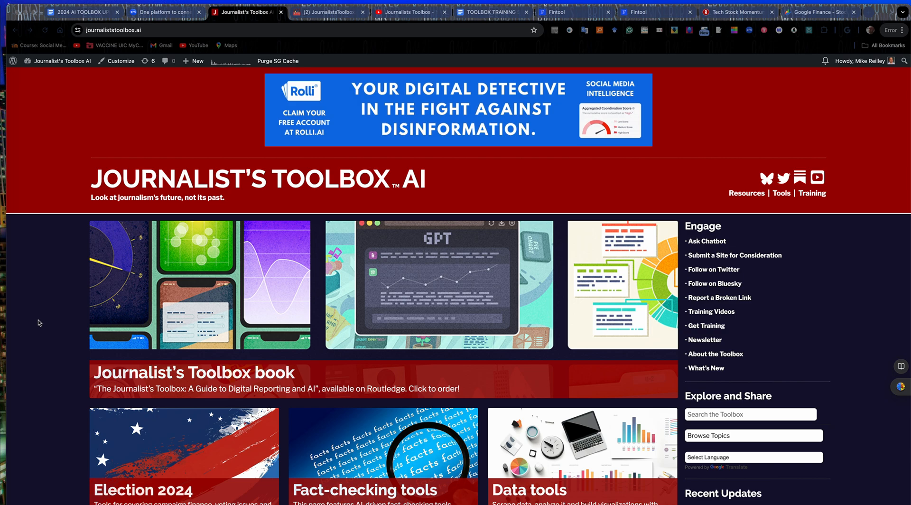
{"action": "mouse_move", "coordinate": [226, 364]}
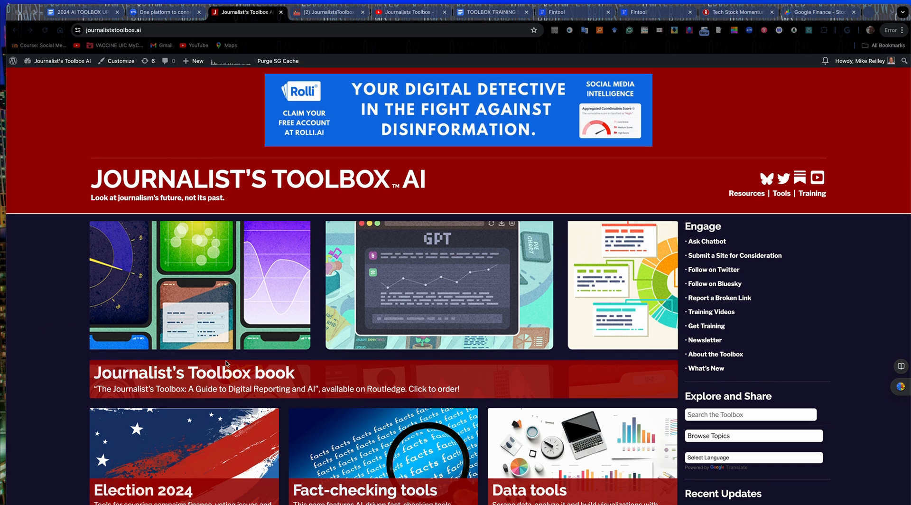
Step: Browse the Journalist's Toolbox AI homepage down to the Fact-checking tools card and back
{"action": "scroll", "scroll_direction": "down", "scroll_amount": 3}
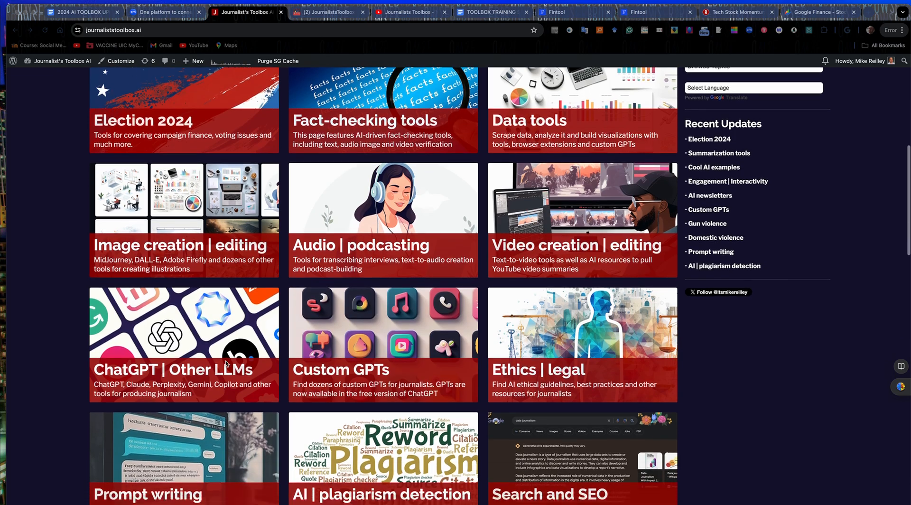
{"action": "scroll", "scroll_direction": "down", "scroll_amount": 3}
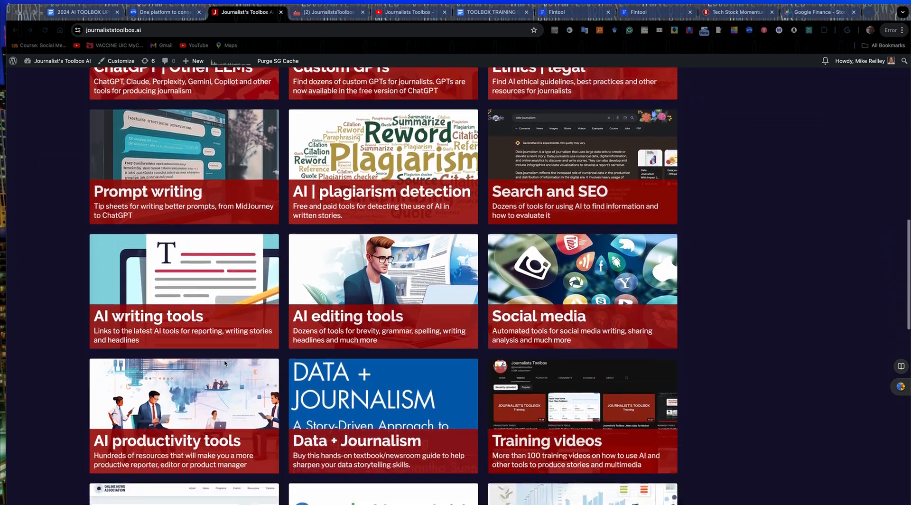
{"action": "scroll", "scroll_direction": "down", "scroll_amount": 3}
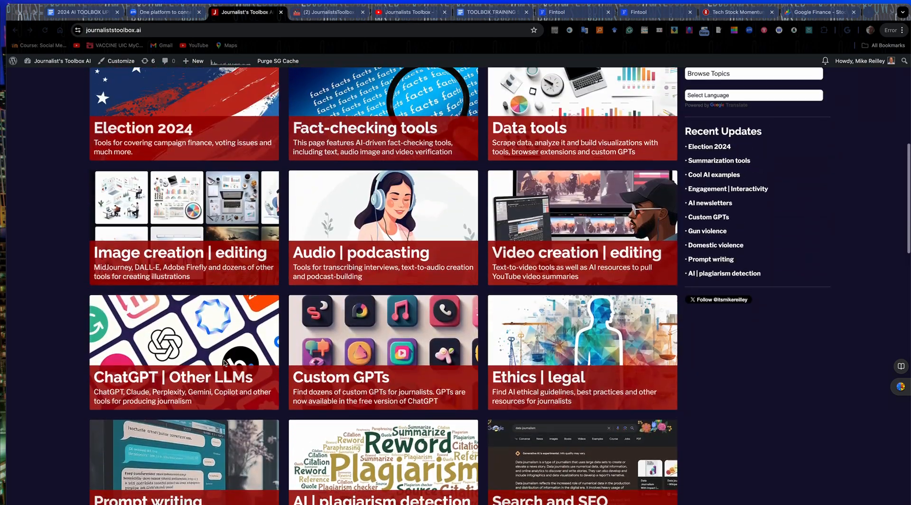
{"action": "scroll", "scroll_direction": "up", "scroll_amount": 3}
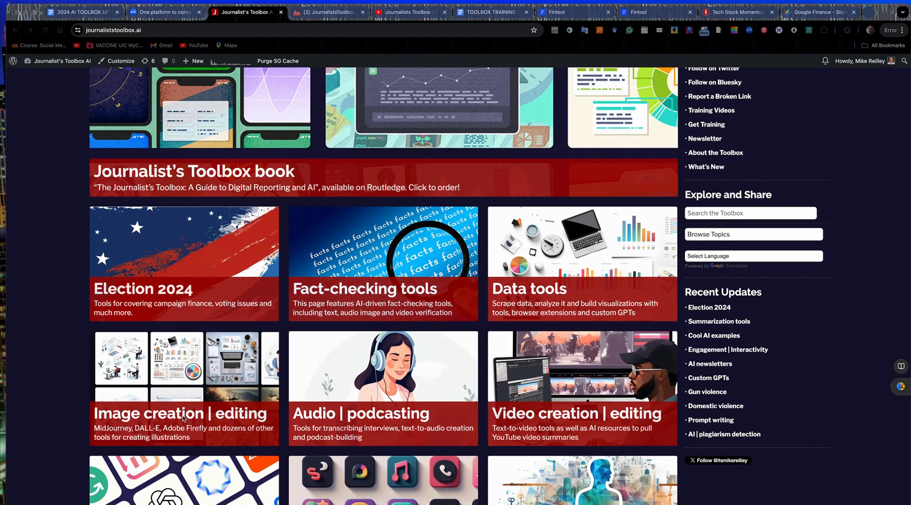
{"action": "mouse_move", "coordinate": [341, 290]}
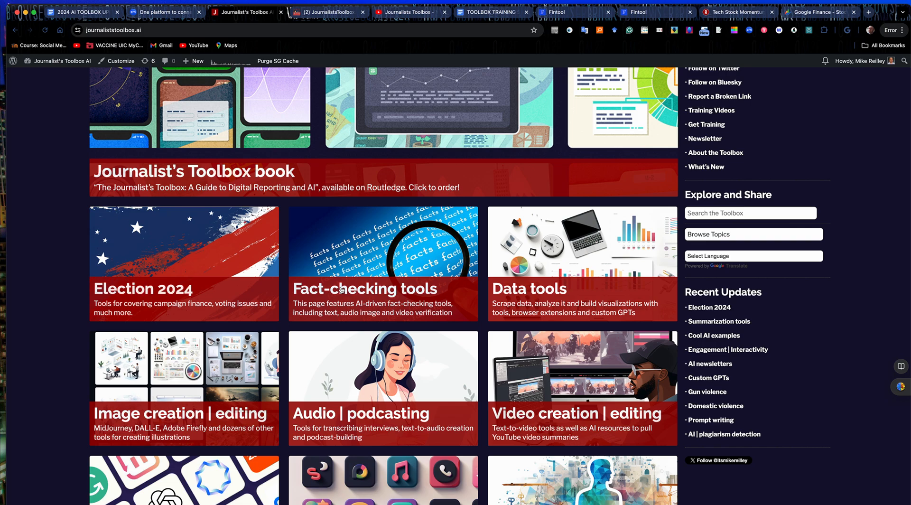
{"action": "mouse_move", "coordinate": [364, 289]}
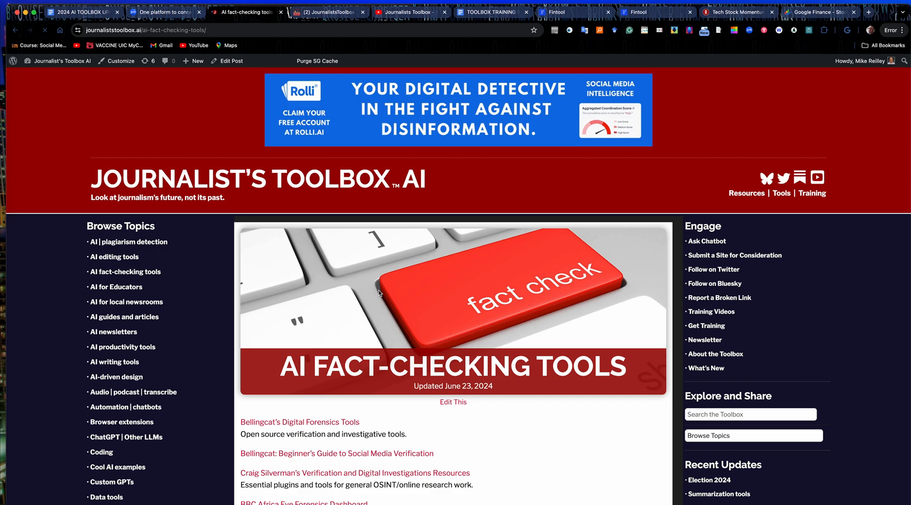
Step: Scroll through the AI Fact-Checking Tools list of verification tools down to the embedded video
{"action": "scroll", "scroll_direction": "down", "scroll_amount": 3}
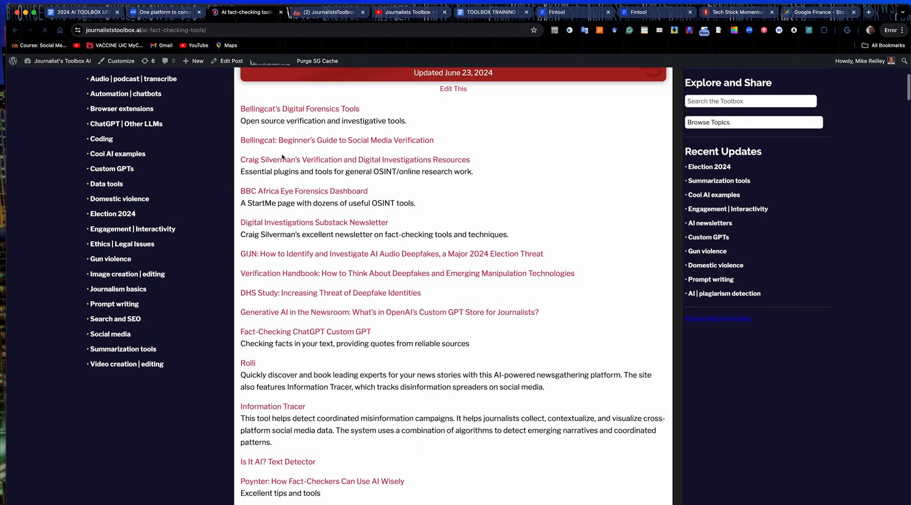
{"action": "scroll", "scroll_direction": "down", "scroll_amount": 3}
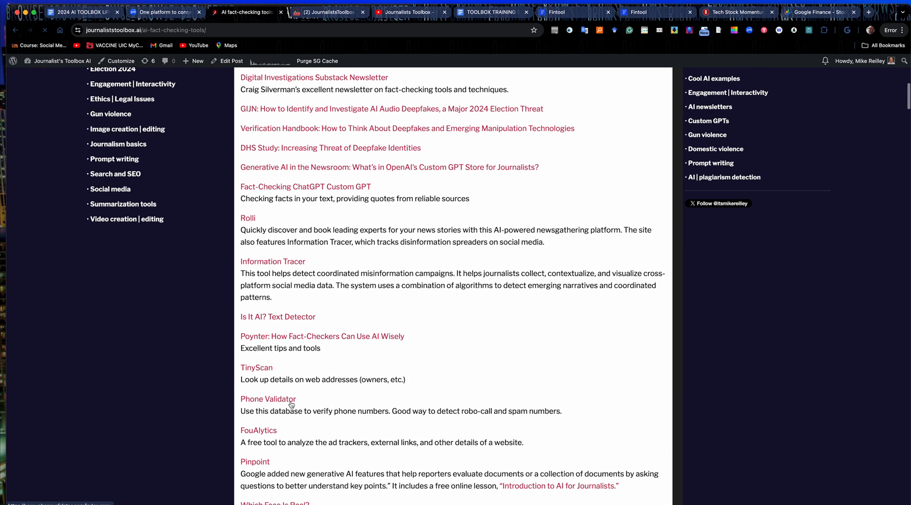
{"action": "scroll", "scroll_direction": "down", "scroll_amount": 3}
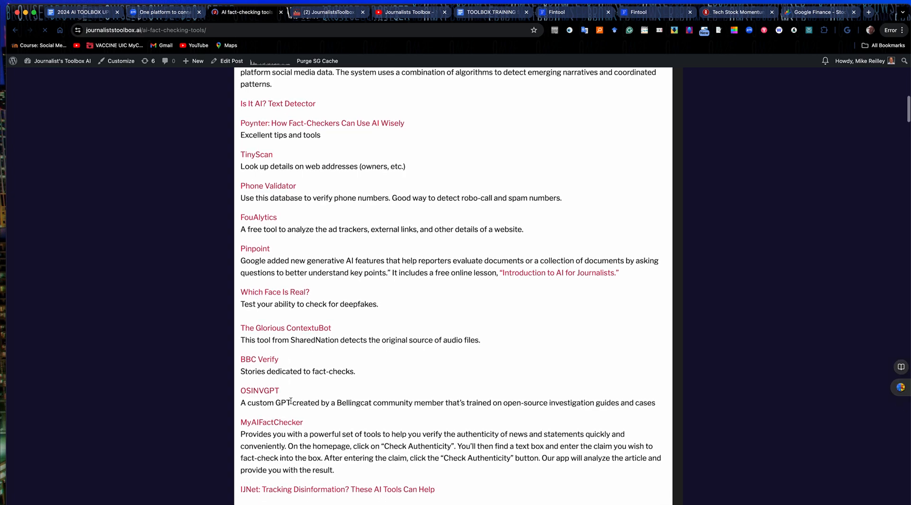
{"action": "scroll", "scroll_direction": "down", "scroll_amount": 3}
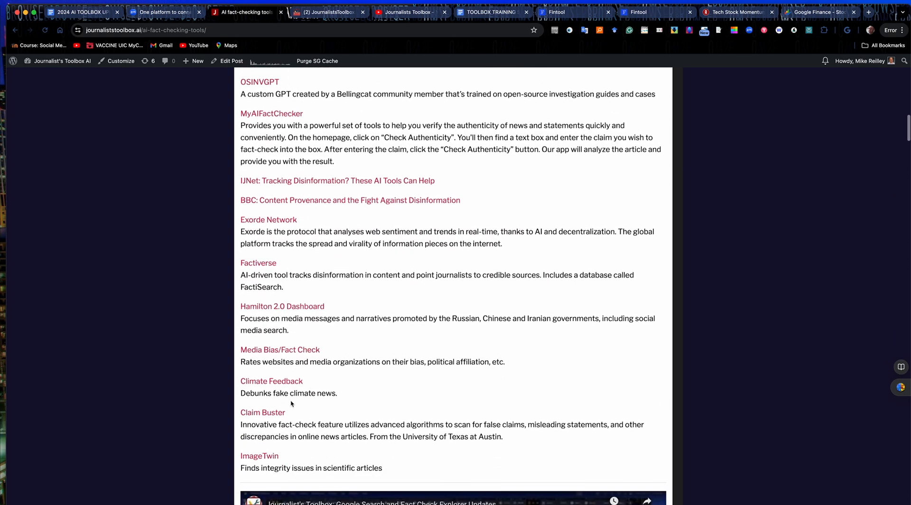
{"action": "scroll", "scroll_direction": "down", "scroll_amount": 3}
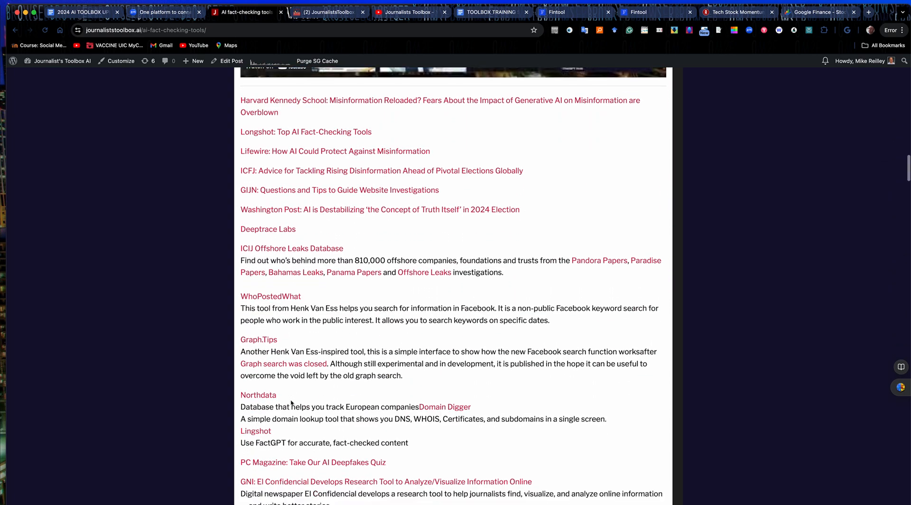
{"action": "scroll", "scroll_direction": "down", "scroll_amount": 3}
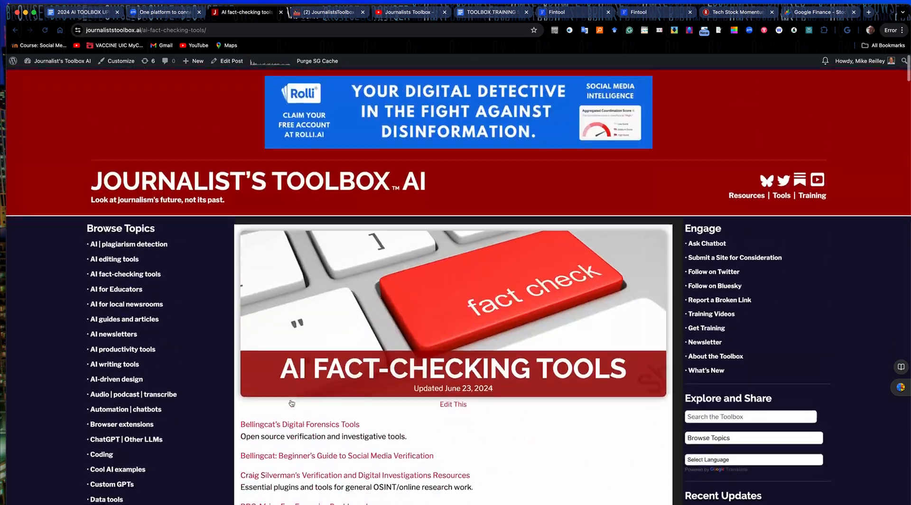
{"action": "scroll", "scroll_direction": "down", "scroll_amount": 3}
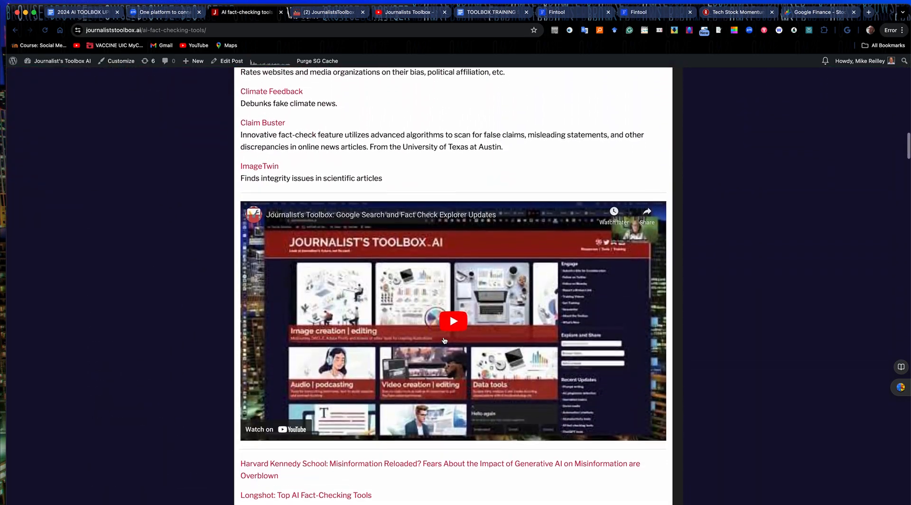
{"action": "scroll", "scroll_direction": "down", "scroll_amount": 3}
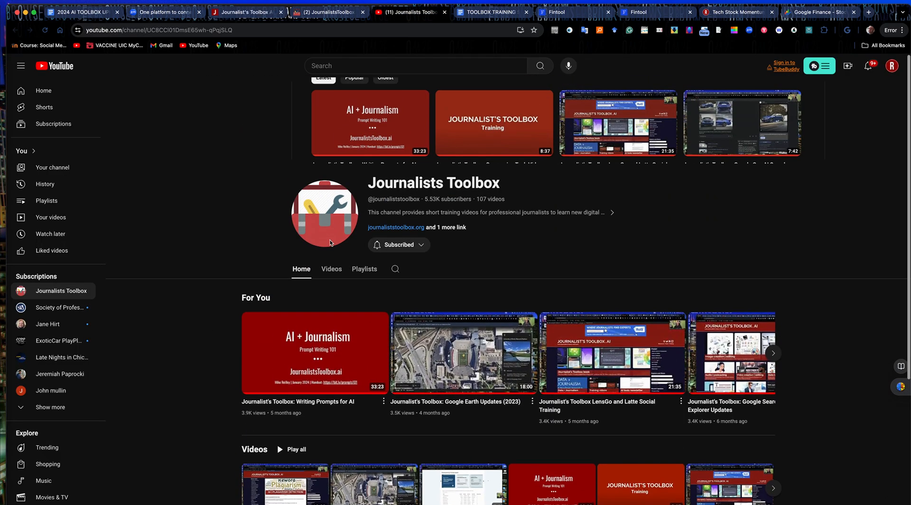
Step: Browse the Journalists Toolbox channel's full Videos catalog, then move to the Substack newsletter site
{"action": "left_click", "coordinate": [331, 269]}
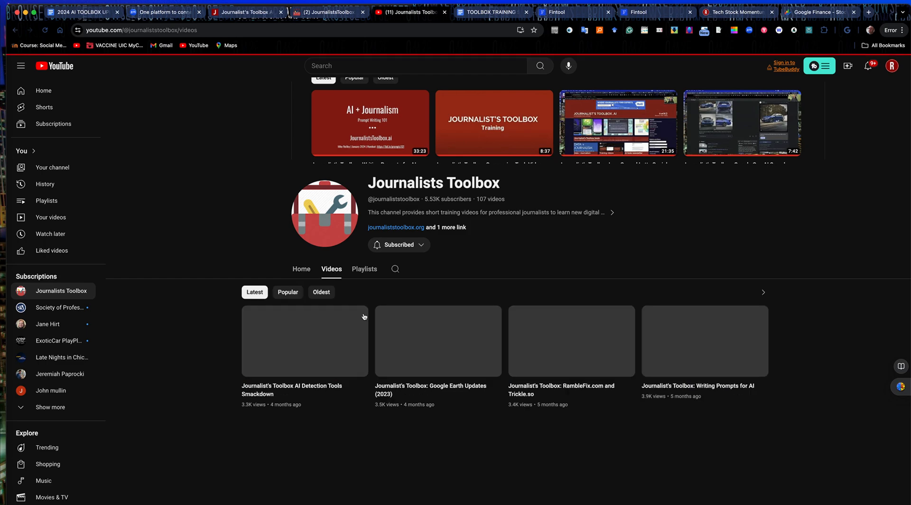
{"action": "scroll", "scroll_direction": "down", "scroll_amount": 3}
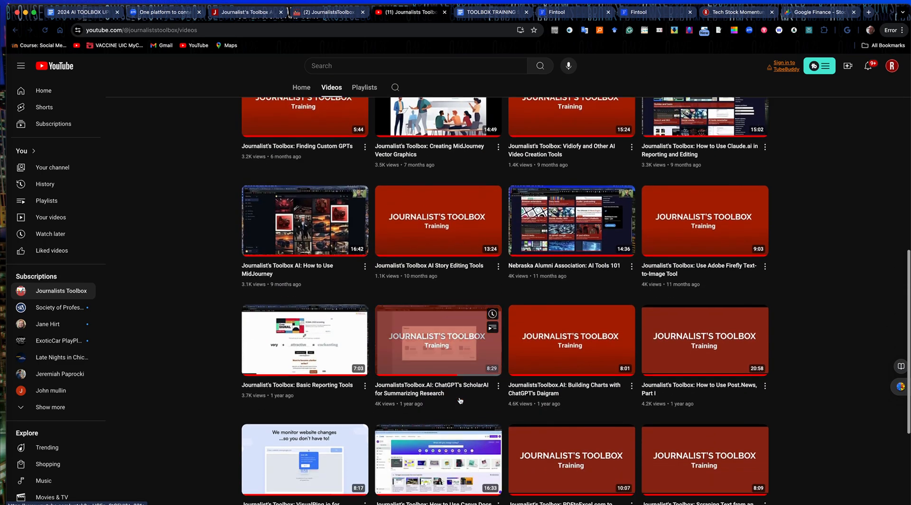
{"action": "scroll", "scroll_direction": "down", "scroll_amount": 3}
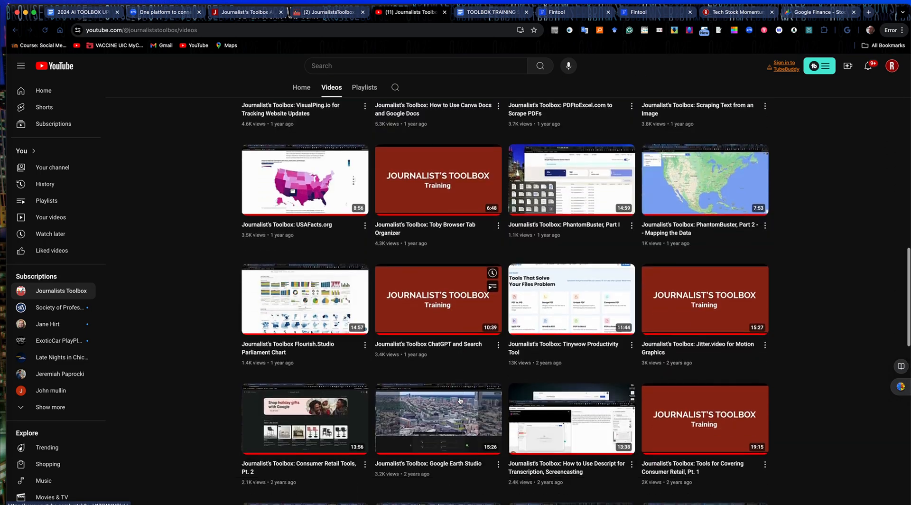
{"action": "scroll", "scroll_direction": "down", "scroll_amount": 3}
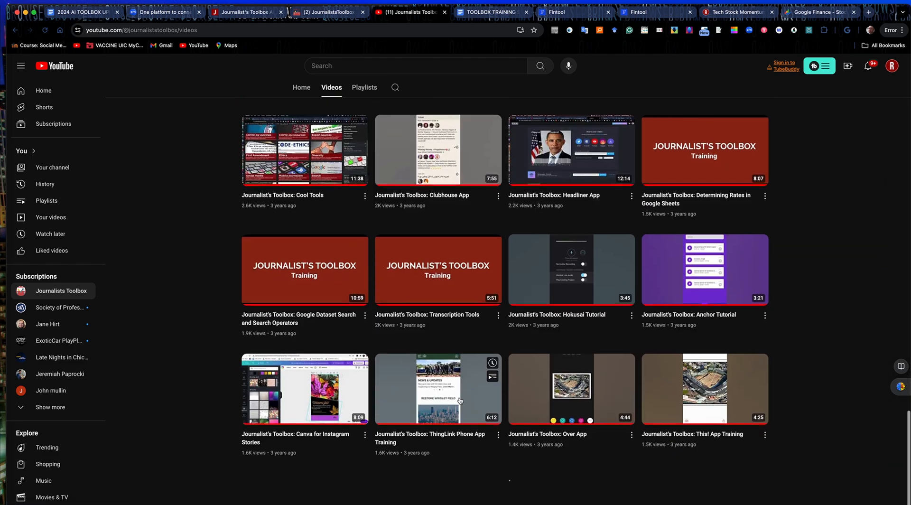
{"action": "left_click", "coordinate": [255, 311]}
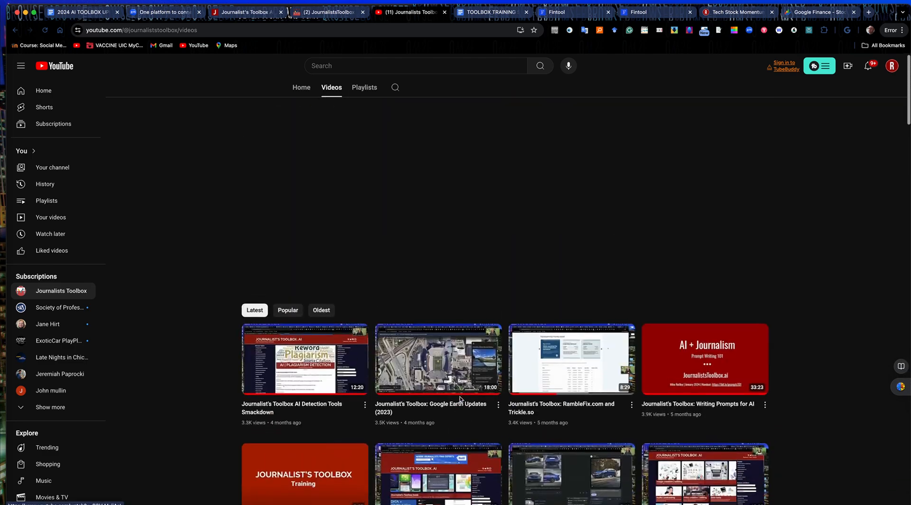
{"action": "left_click", "coordinate": [326, 11]}
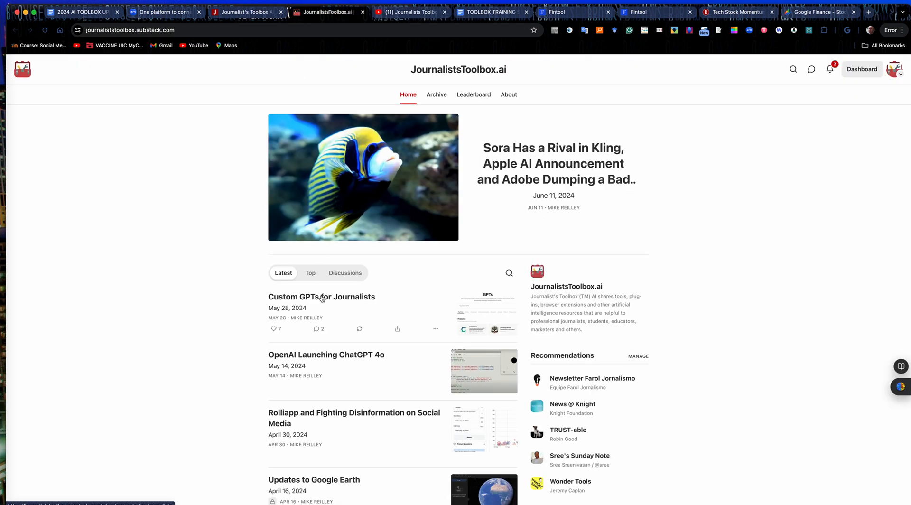
Step: Read through the 'Custom GPTs for Journalists' Substack post from top to bottom
{"action": "left_click", "coordinate": [322, 297]}
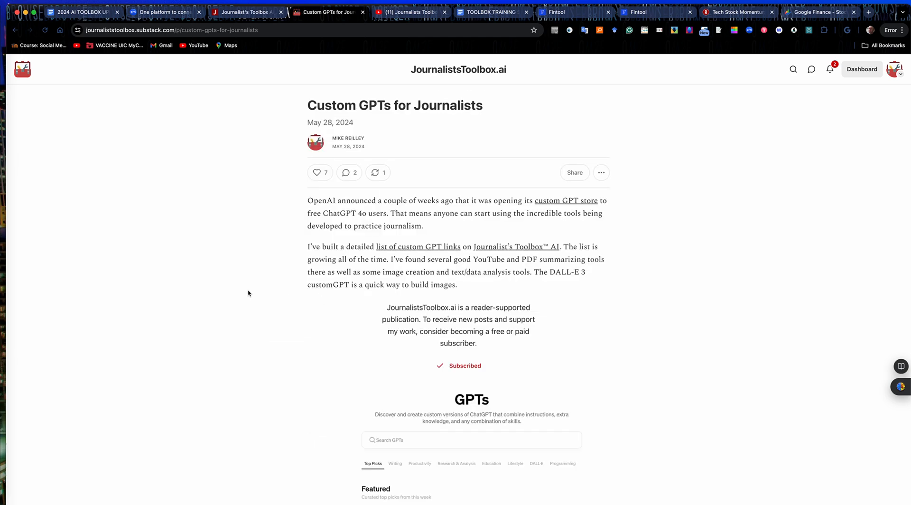
{"action": "scroll", "scroll_direction": "down", "scroll_amount": 3}
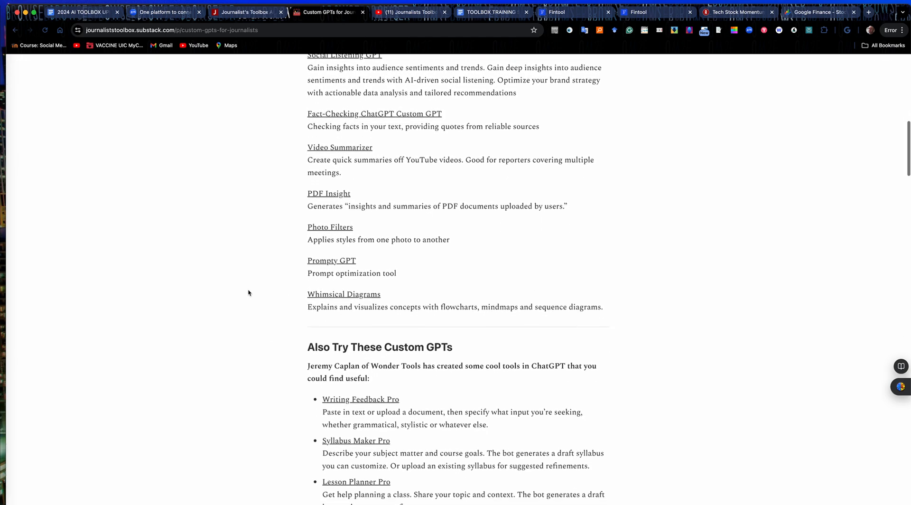
{"action": "scroll", "scroll_direction": "down", "scroll_amount": 3}
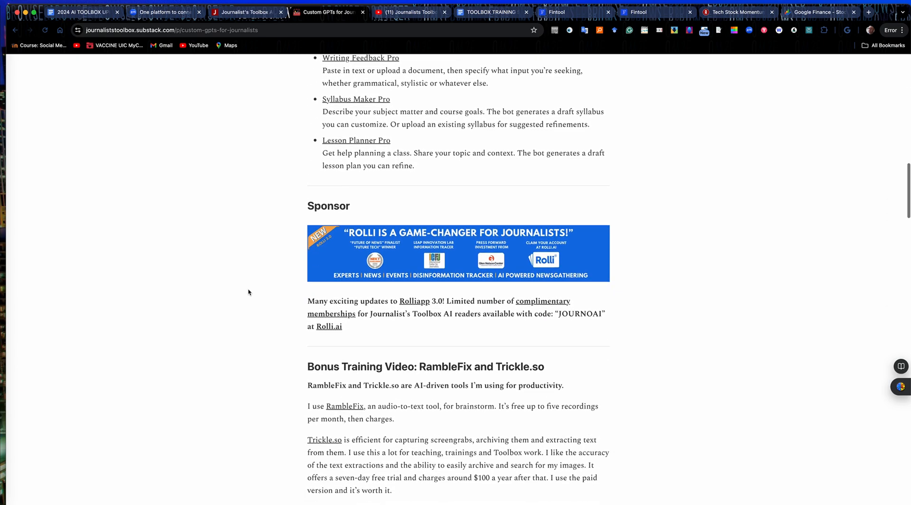
{"action": "scroll", "scroll_direction": "down", "scroll_amount": 3}
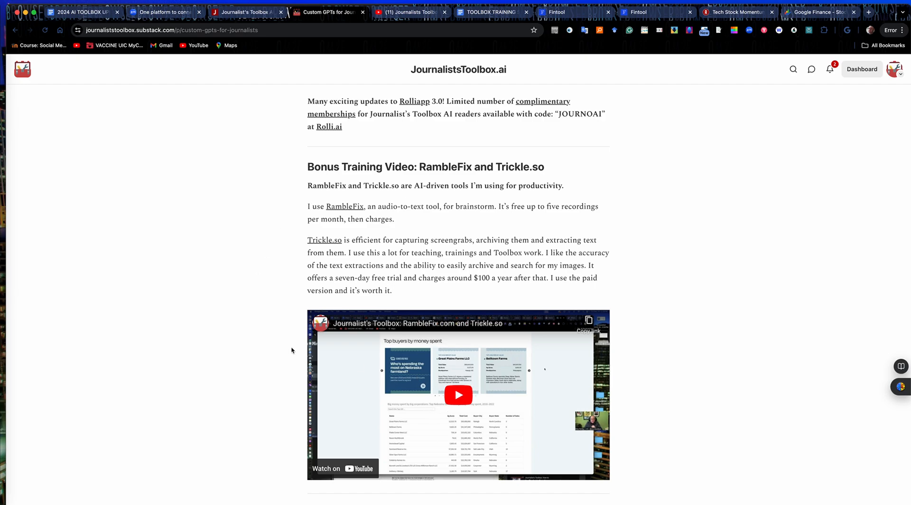
{"action": "scroll", "scroll_direction": "down", "scroll_amount": 3}
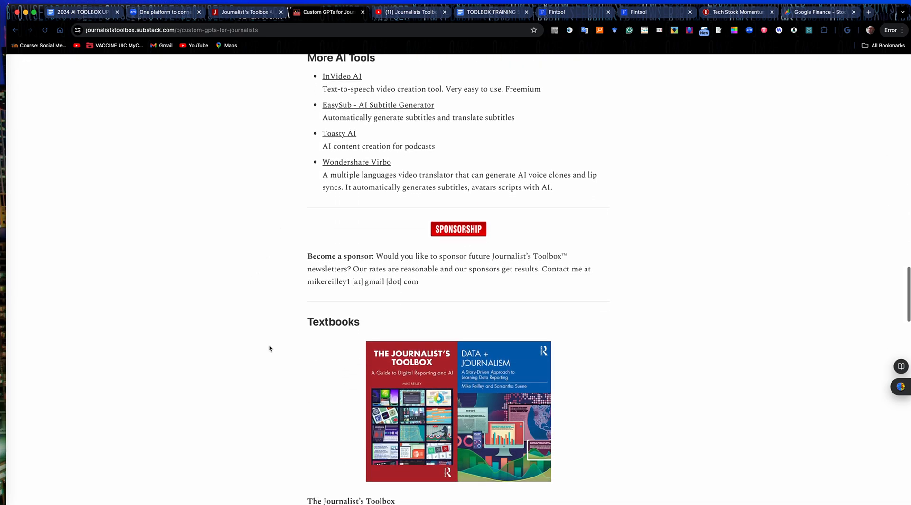
{"action": "scroll", "scroll_direction": "down", "scroll_amount": 3}
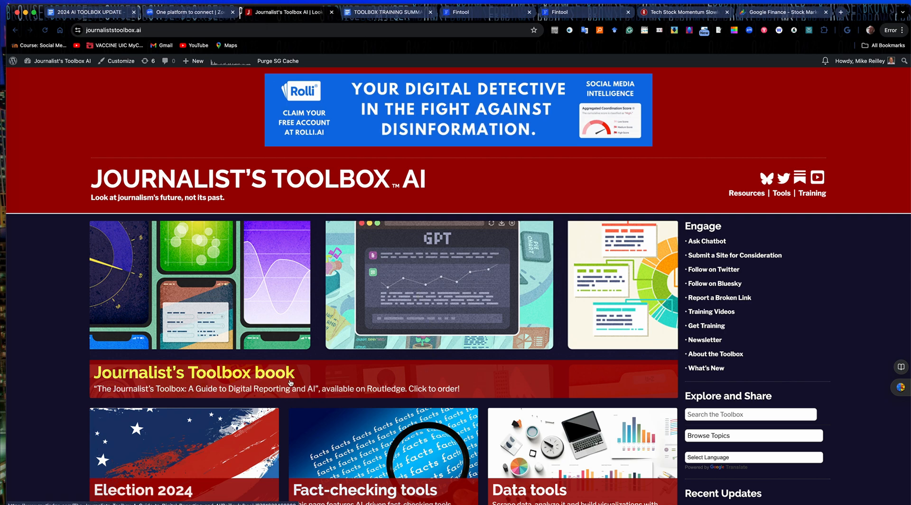
{"action": "mouse_move", "coordinate": [389, 289]}
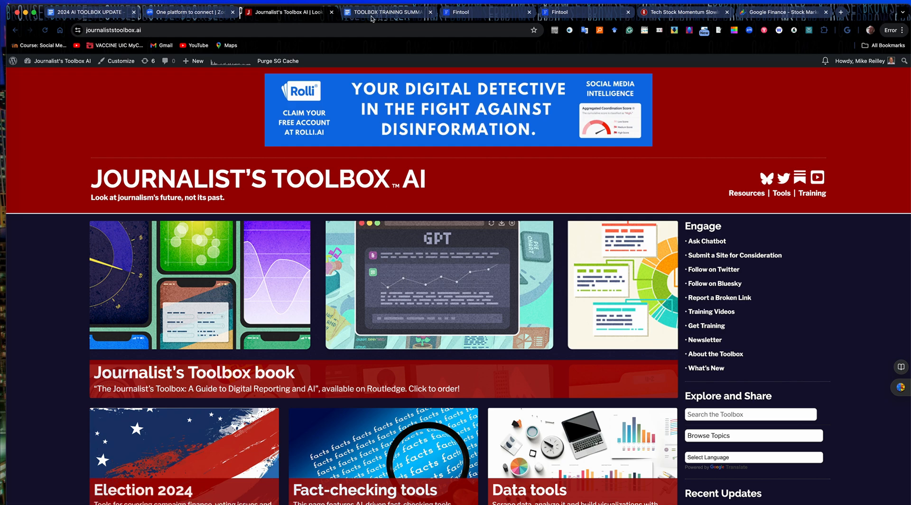
{"action": "mouse_move", "coordinate": [386, 12]}
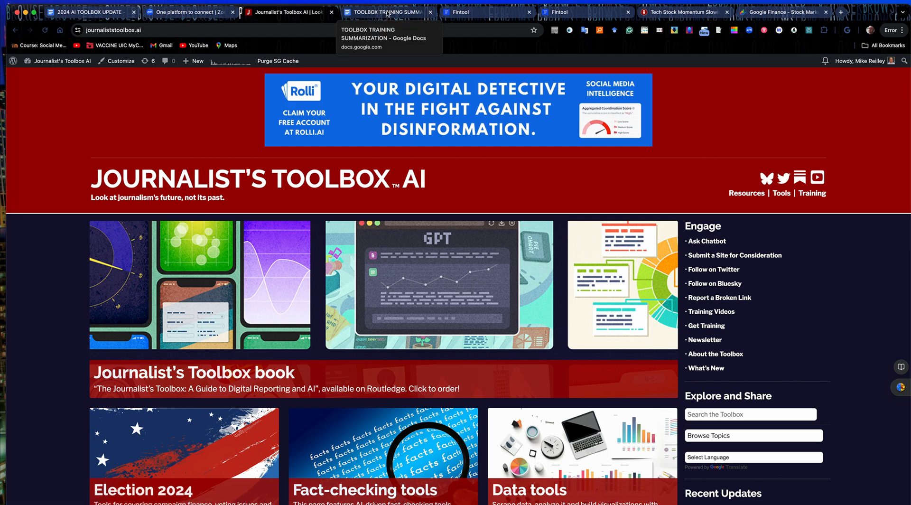
Step: Bring up the TOOLBOX TRAINING SUMMARIZATION worksheet in Google Docs
{"action": "left_click", "coordinate": [389, 11]}
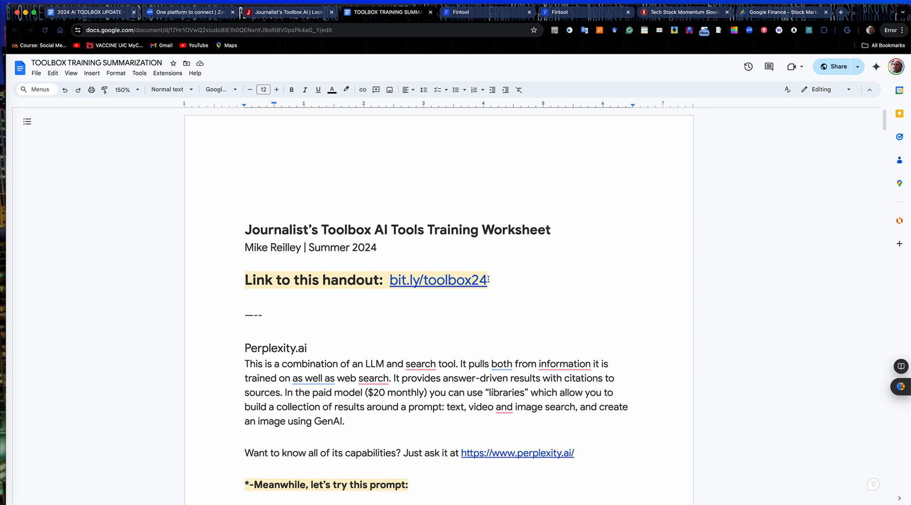
{"action": "mouse_move", "coordinate": [487, 279]}
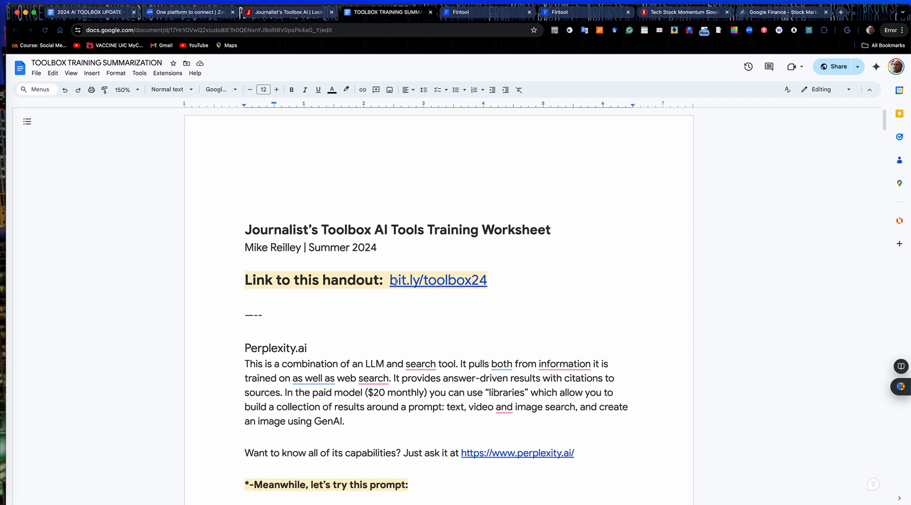
Step: Scroll to the Summarizing SEC Reports Fintool section and make the 'Sample prompts:' label bold
{"action": "scroll", "scroll_direction": "down", "scroll_amount": 3}
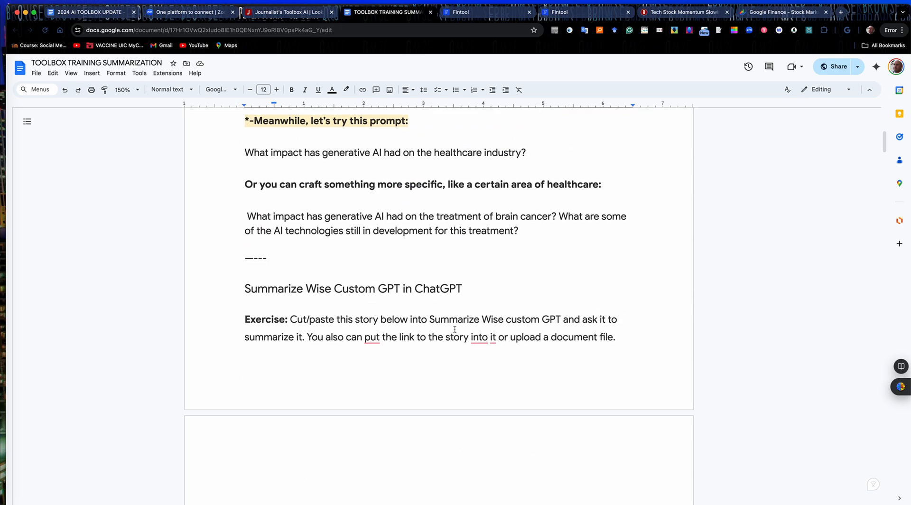
{"action": "scroll", "scroll_direction": "down", "scroll_amount": 3}
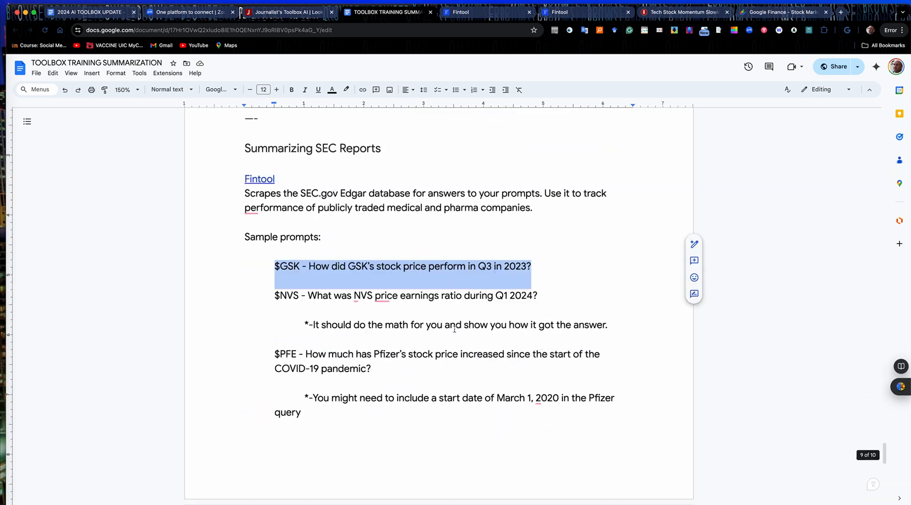
{"action": "scroll", "scroll_direction": "up", "scroll_amount": 3}
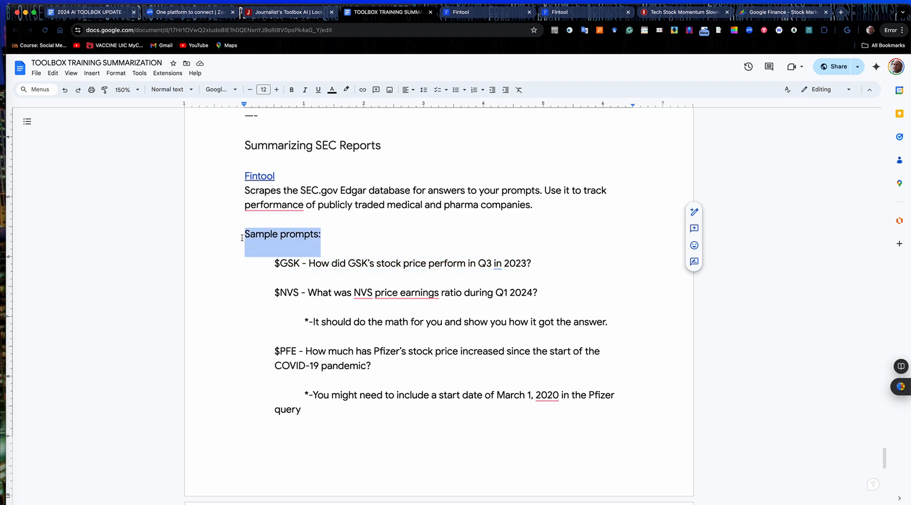
{"action": "left_click", "coordinate": [291, 89]}
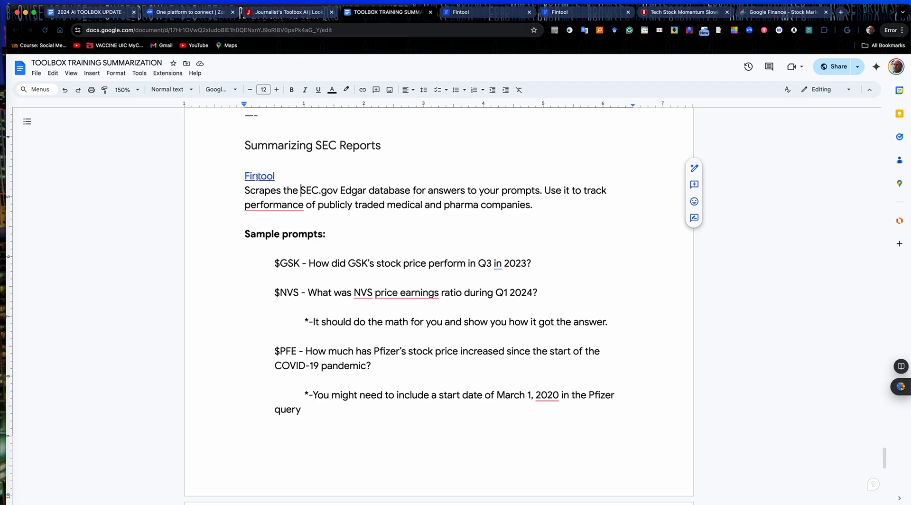
Step: Check Fintool's new-chat page with conversation starters, then return to the worksheet's sample prompts
{"action": "left_click", "coordinate": [485, 11]}
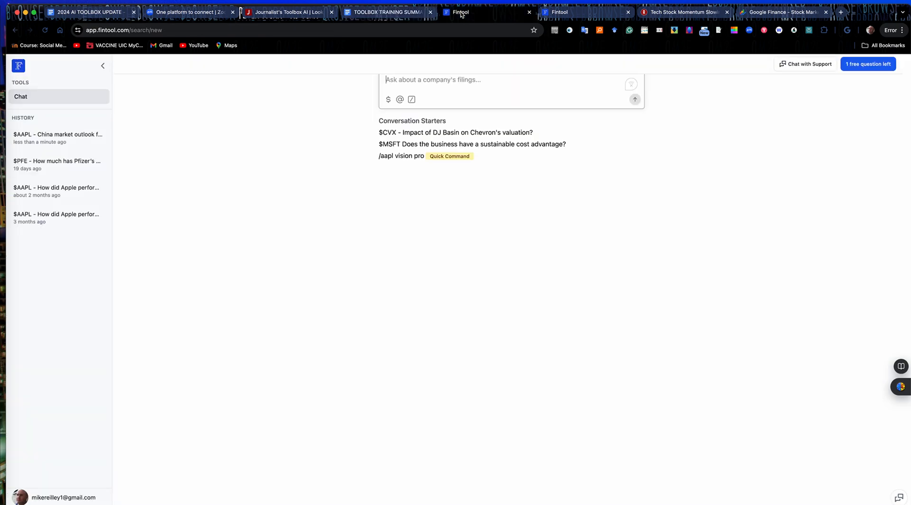
{"action": "mouse_move", "coordinate": [392, 40]}
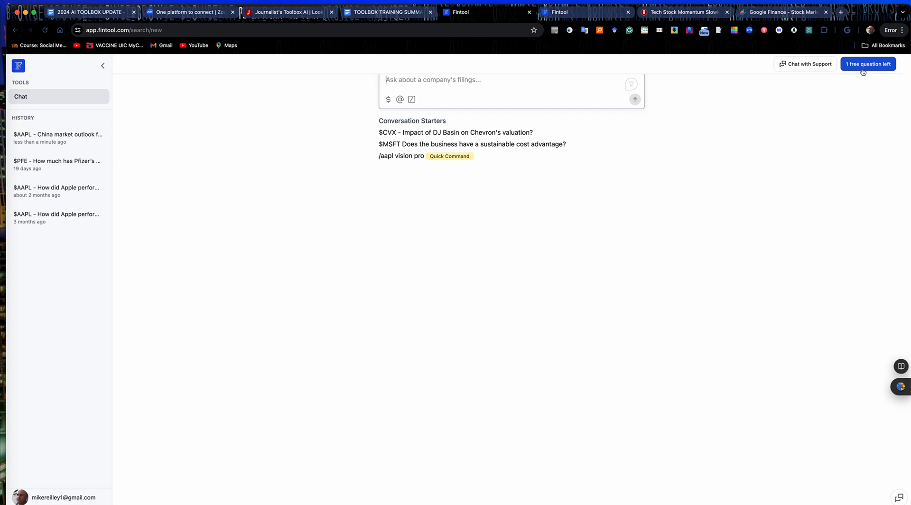
{"action": "mouse_move", "coordinate": [851, 77]}
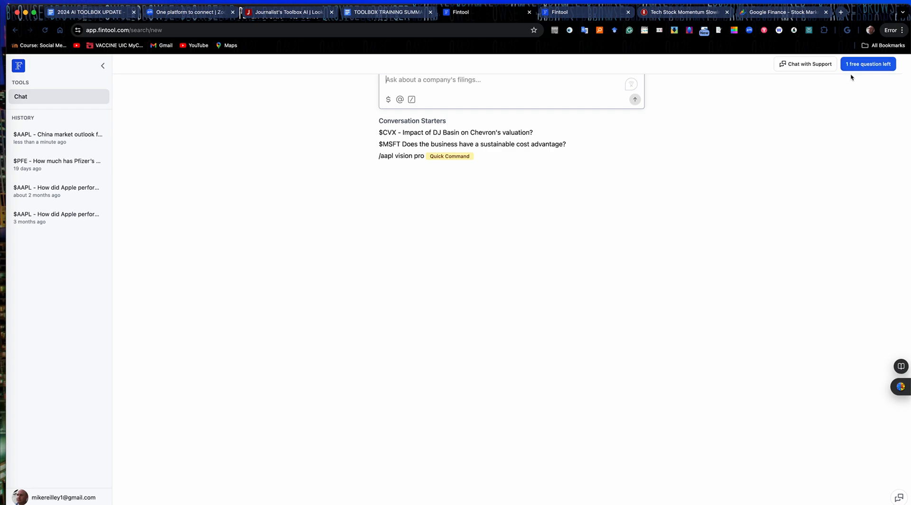
{"action": "mouse_move", "coordinate": [845, 79]}
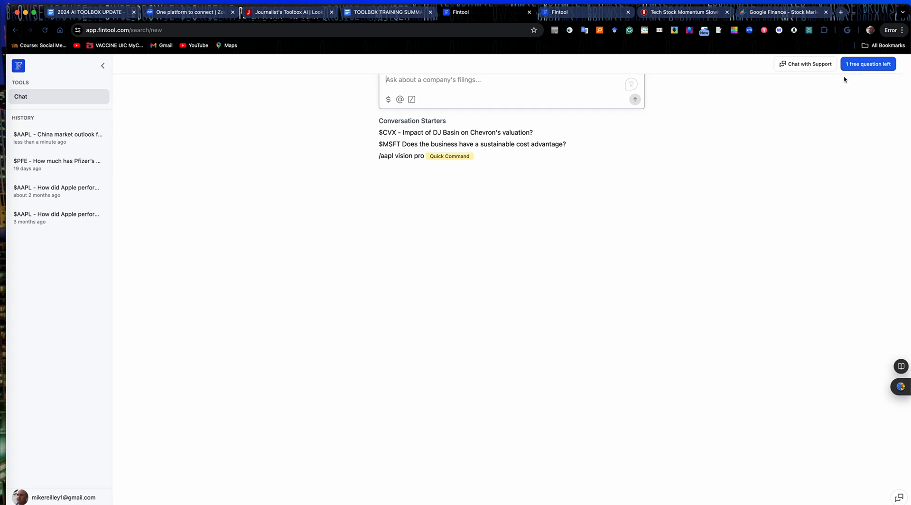
{"action": "mouse_move", "coordinate": [845, 80]}
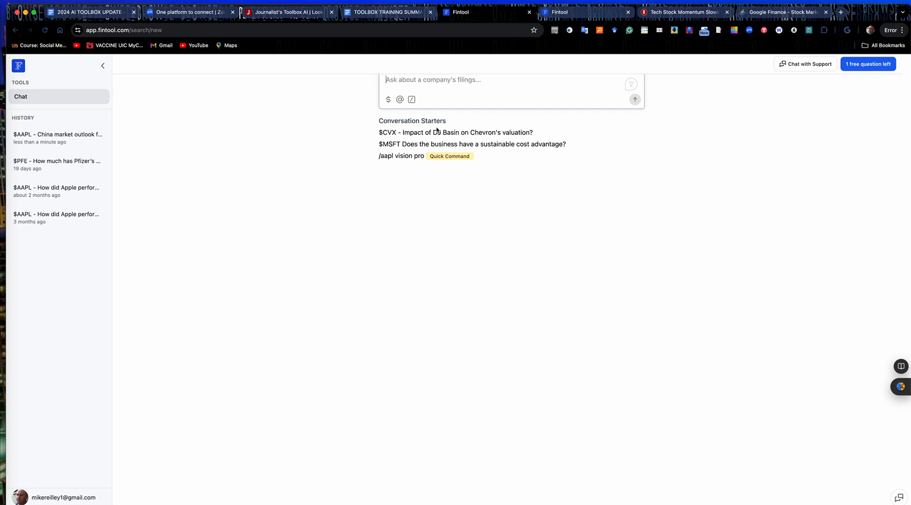
{"action": "left_click", "coordinate": [387, 12]}
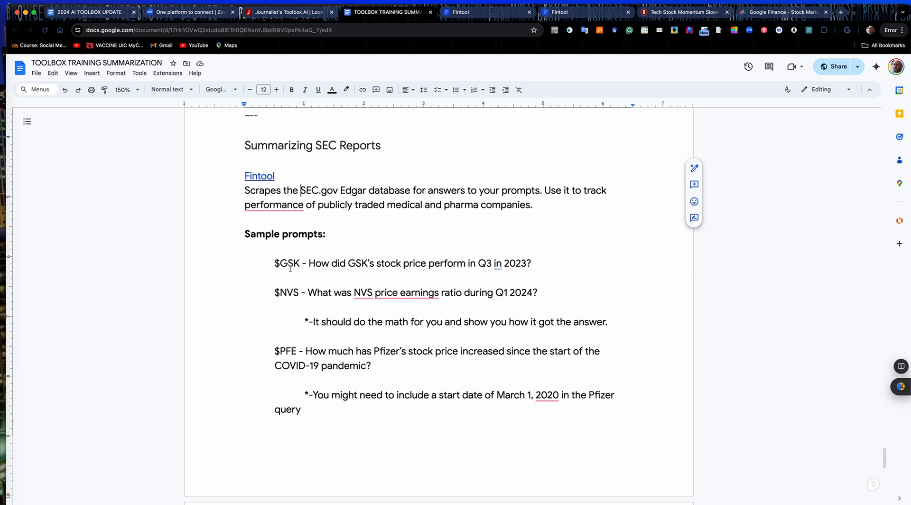
Step: Highlight the $GSK ticker and the full GSK stock price question in the sample prompts
{"action": "left_click_drag", "start_coordinate": [275, 263], "coordinate": [322, 263]}
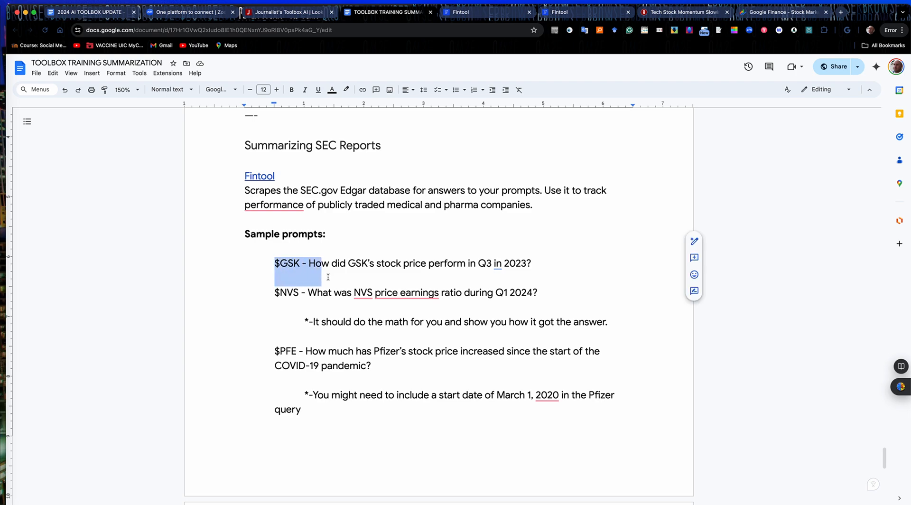
{"action": "left_click_drag", "start_coordinate": [320, 272], "coordinate": [371, 365]}
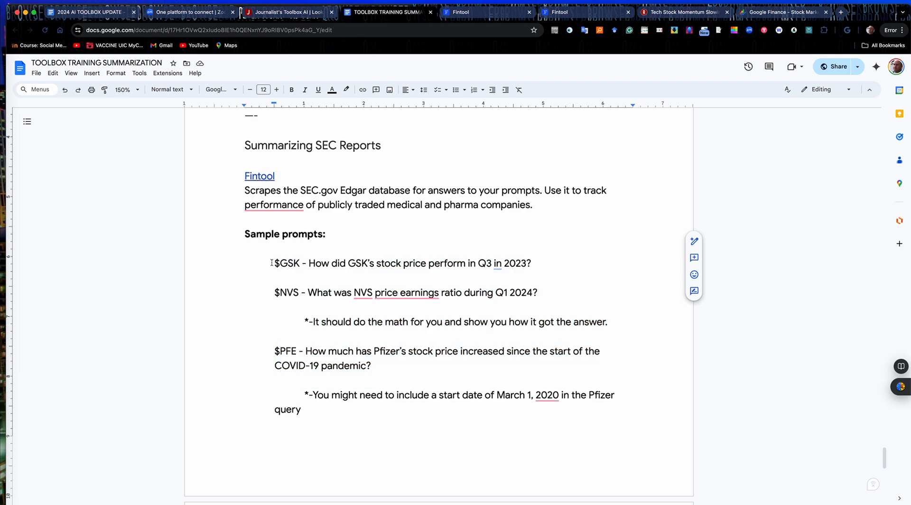
{"action": "double_click", "coordinate": [285, 263]}
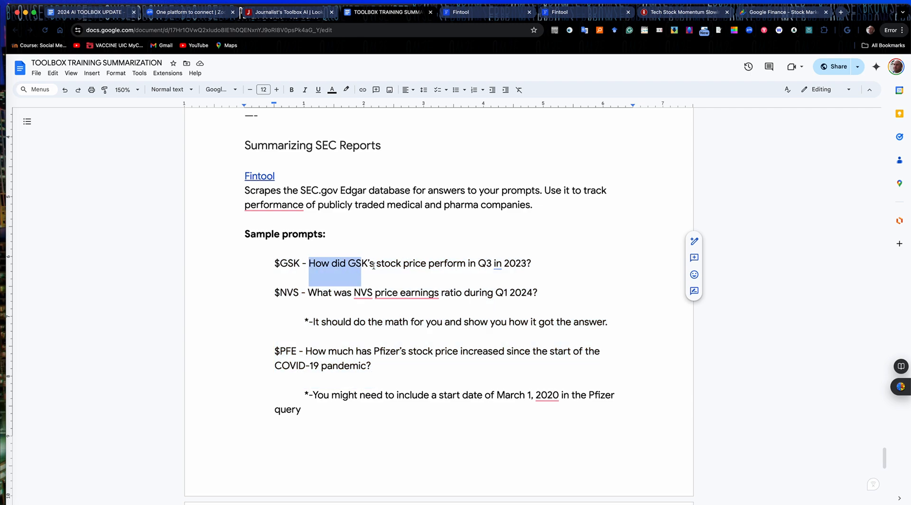
{"action": "left_click_drag", "start_coordinate": [362, 263], "coordinate": [531, 263]}
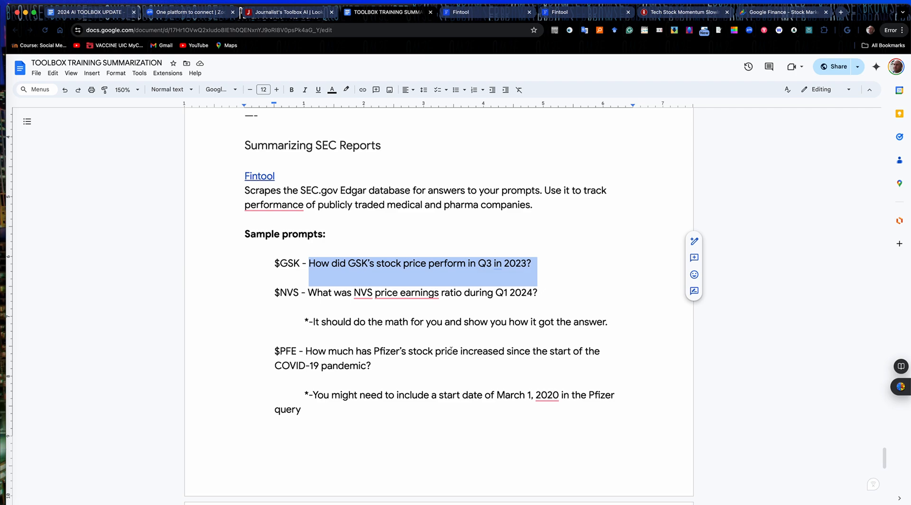
{"action": "mouse_move", "coordinate": [376, 314]}
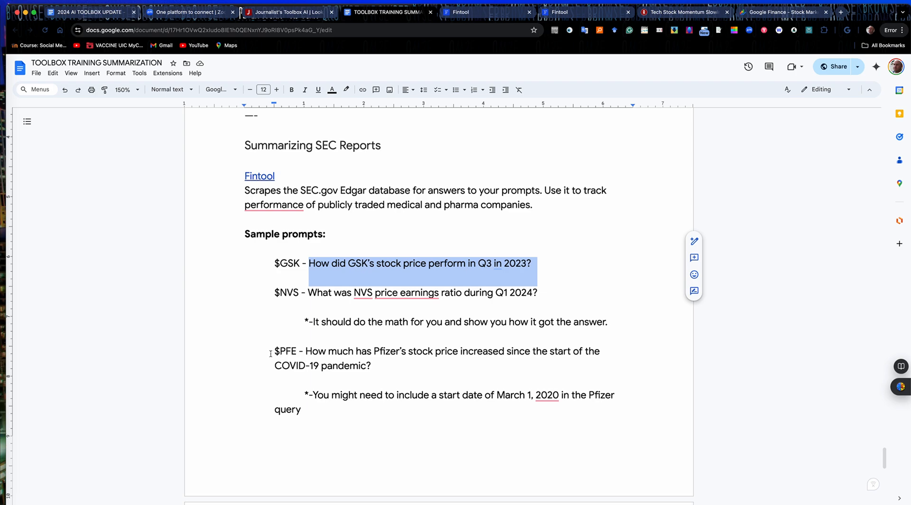
Step: Highlight the Pfizer prompt and the $GSK ticker again, then move to Google Finance with the Pfizer search
{"action": "left_click_drag", "start_coordinate": [276, 352], "coordinate": [371, 365]}
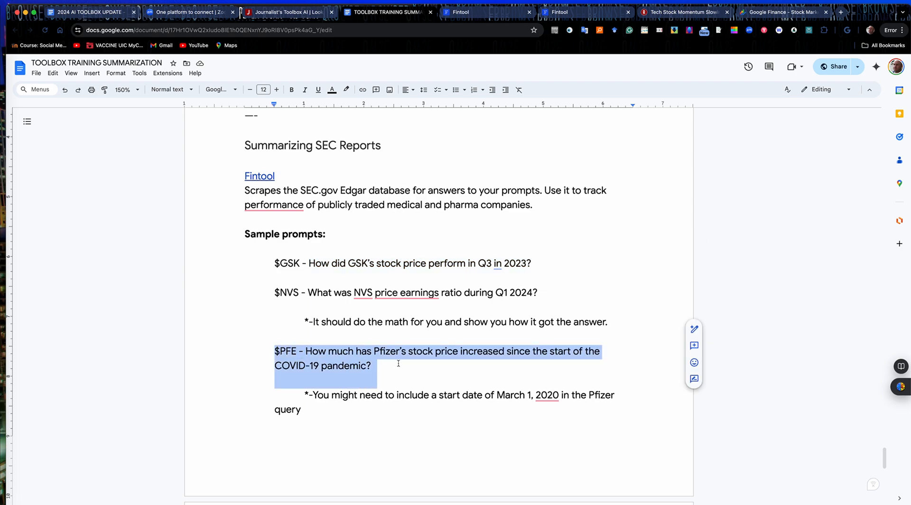
{"action": "mouse_move", "coordinate": [323, 369]}
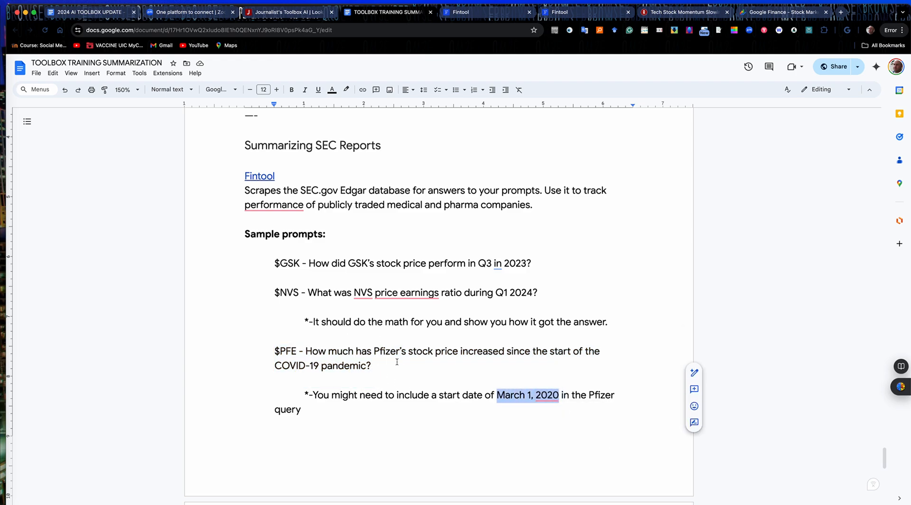
{"action": "mouse_move", "coordinate": [395, 282]}
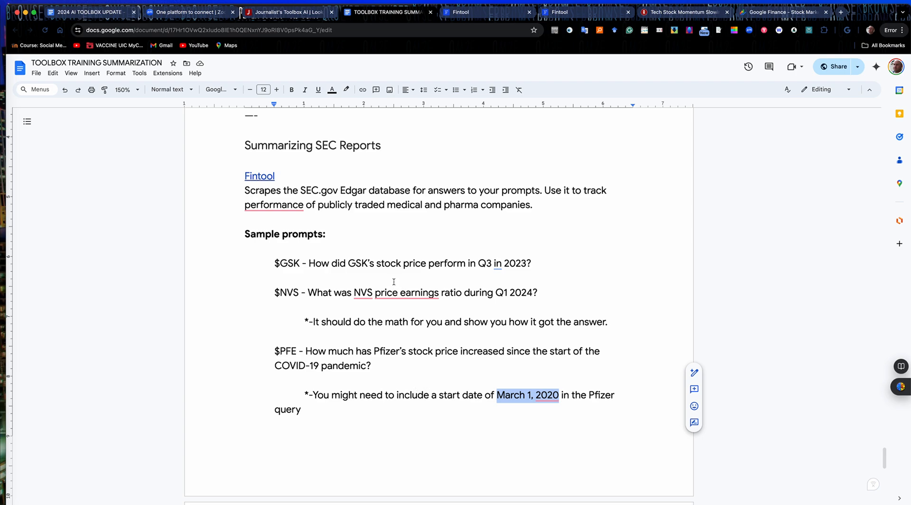
{"action": "left_click", "coordinate": [276, 263]}
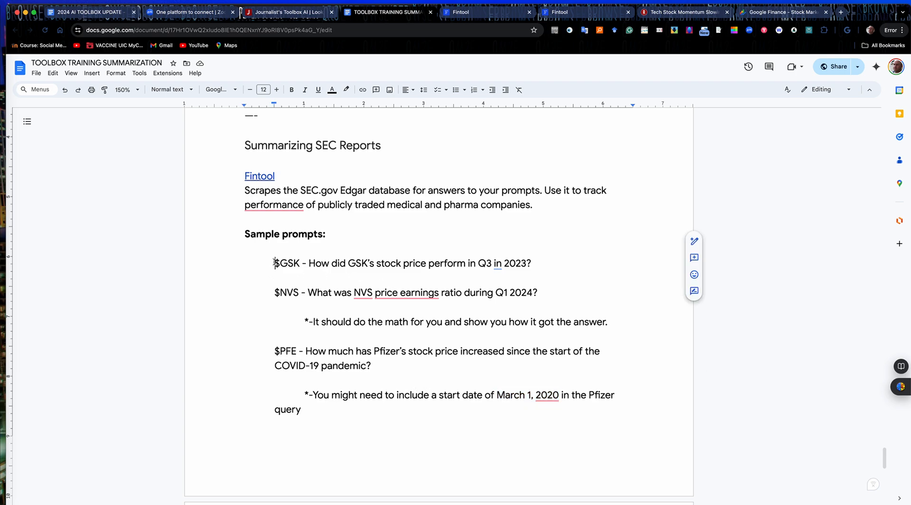
{"action": "double_click", "coordinate": [286, 263]}
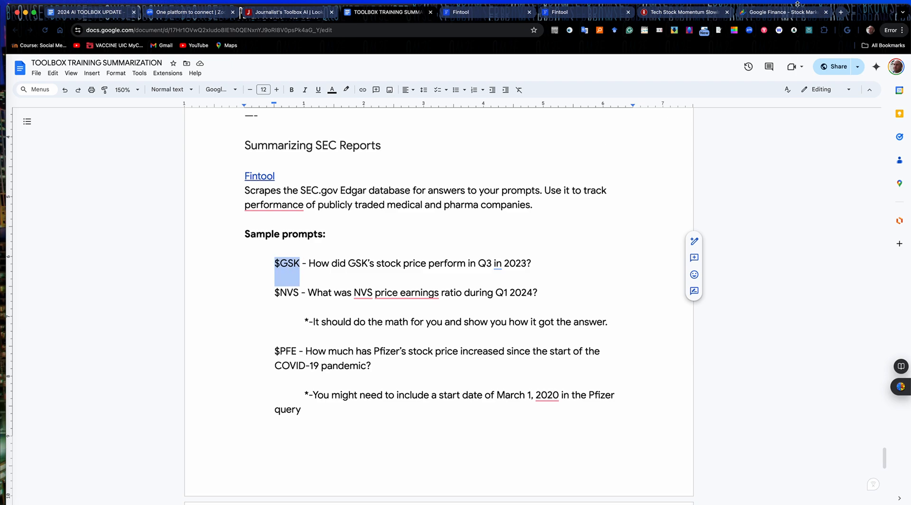
{"action": "left_click", "coordinate": [781, 11]}
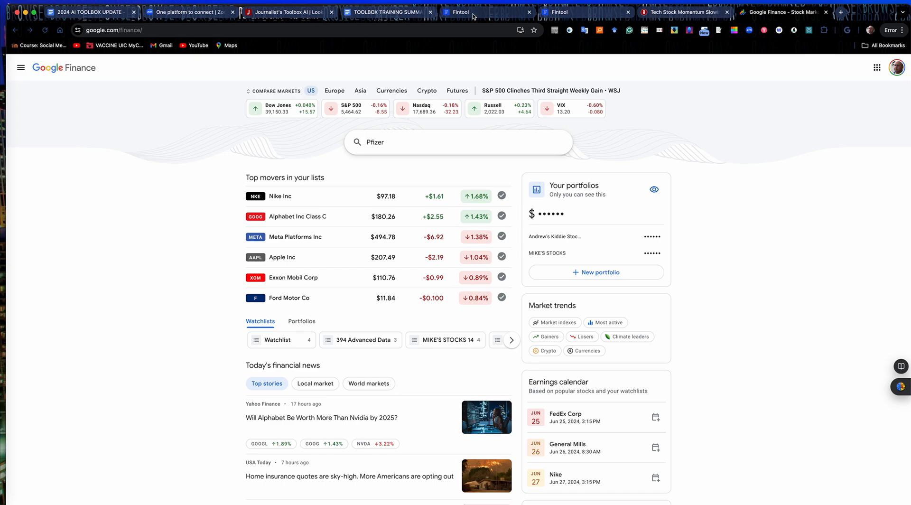
Step: Move between Fintool's new chat and the worksheet, landing on the Apple China growth outlook answer
{"action": "left_click", "coordinate": [460, 12]}
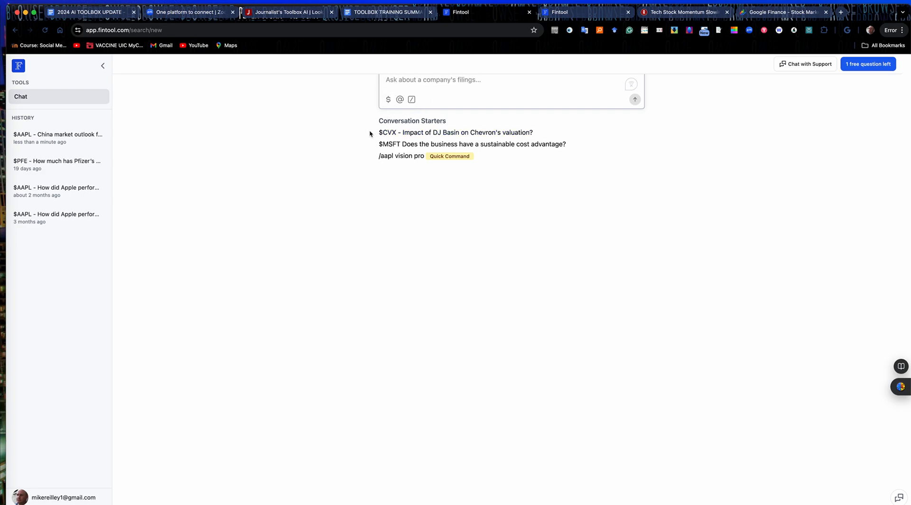
{"action": "mouse_move", "coordinate": [454, 133]}
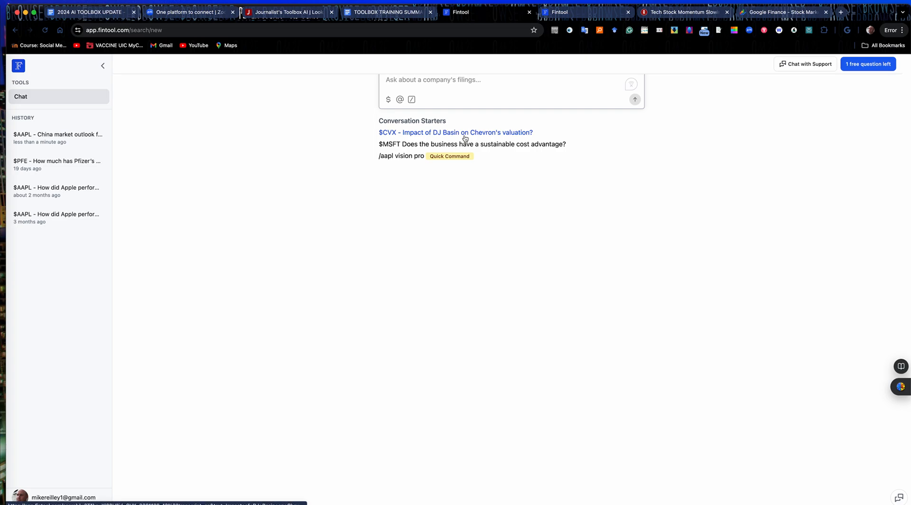
{"action": "mouse_move", "coordinate": [420, 144]}
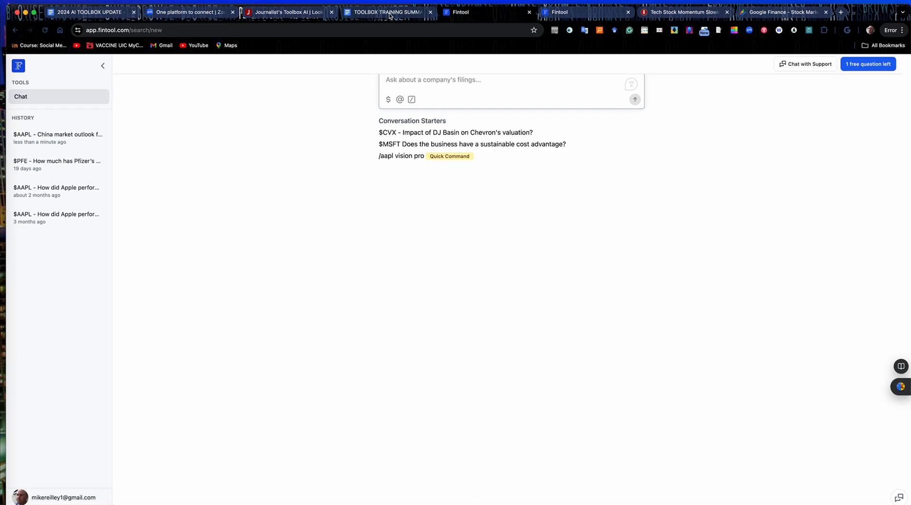
{"action": "left_click", "coordinate": [386, 12]}
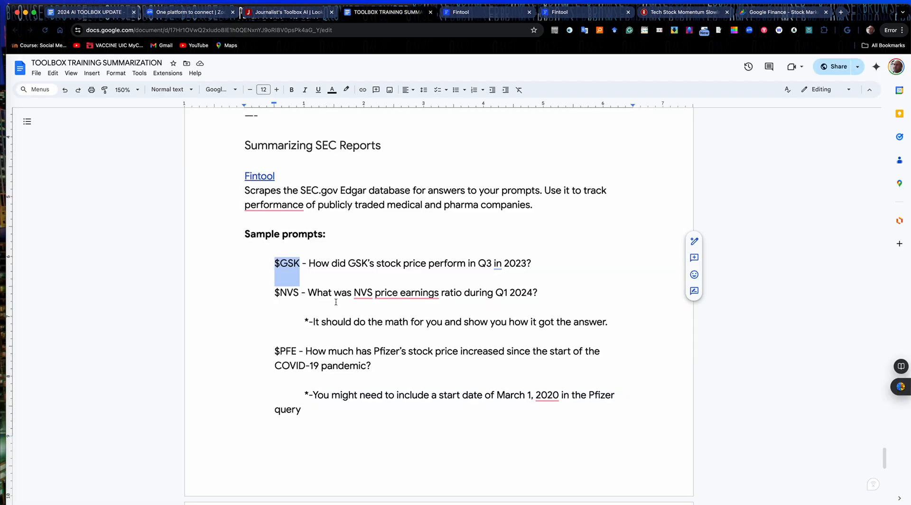
{"action": "mouse_move", "coordinate": [483, 131]}
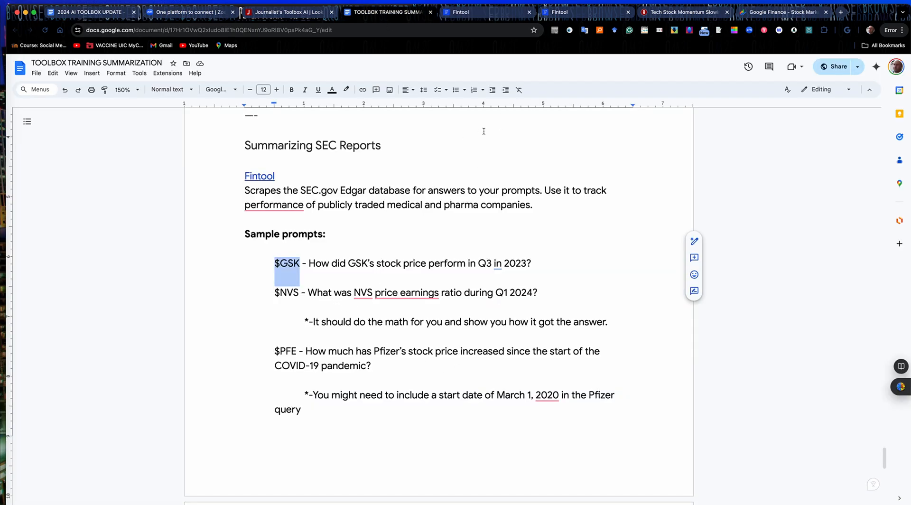
{"action": "left_click", "coordinate": [584, 11]}
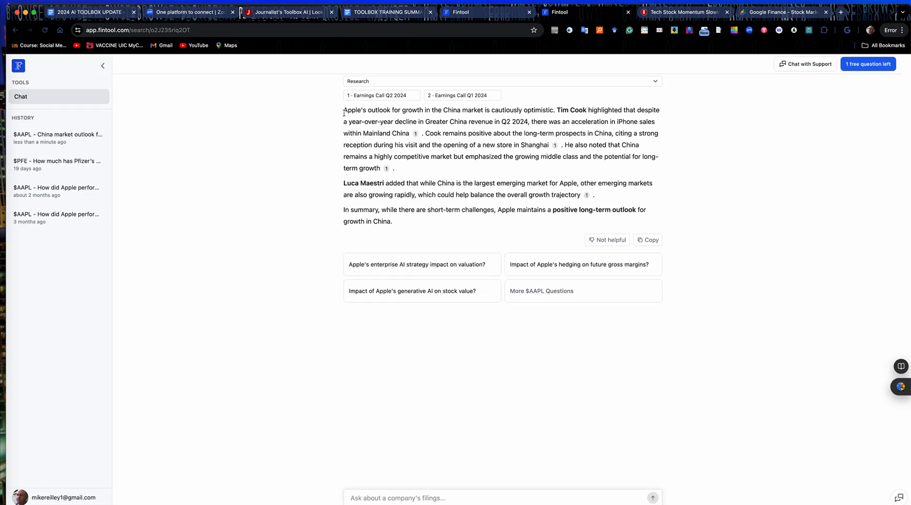
{"action": "mouse_move", "coordinate": [429, 120]}
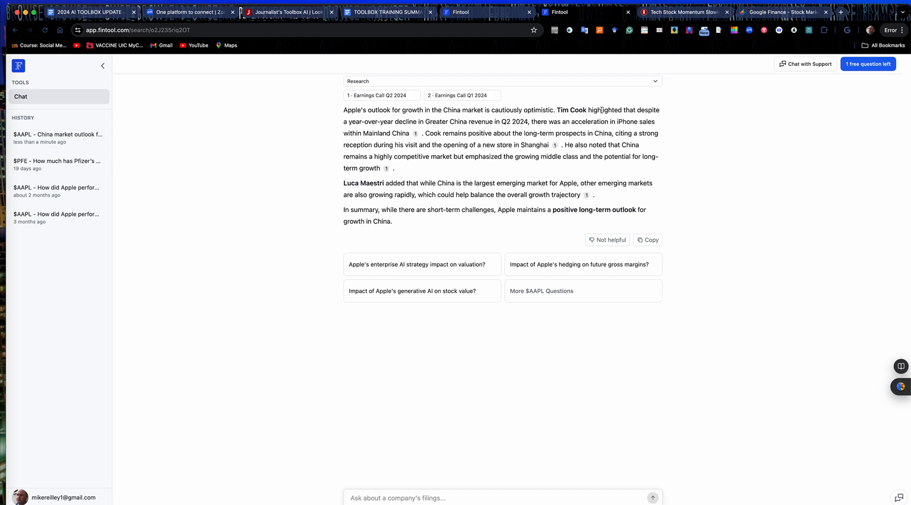
Step: Highlight the citation in the Apple China answer leading to the AAPL Q2 2024 earnings call transcript
{"action": "left_click_drag", "start_coordinate": [557, 110], "coordinate": [587, 122]}
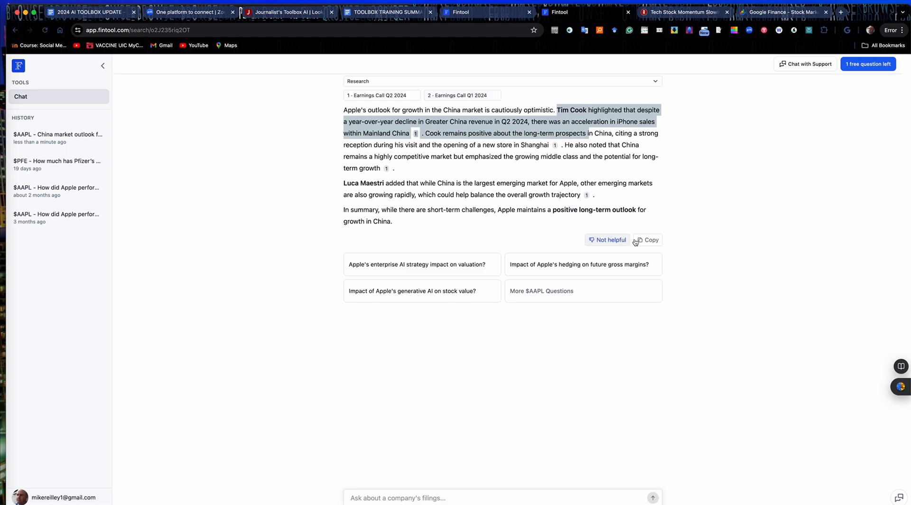
{"action": "mouse_move", "coordinate": [472, 189]}
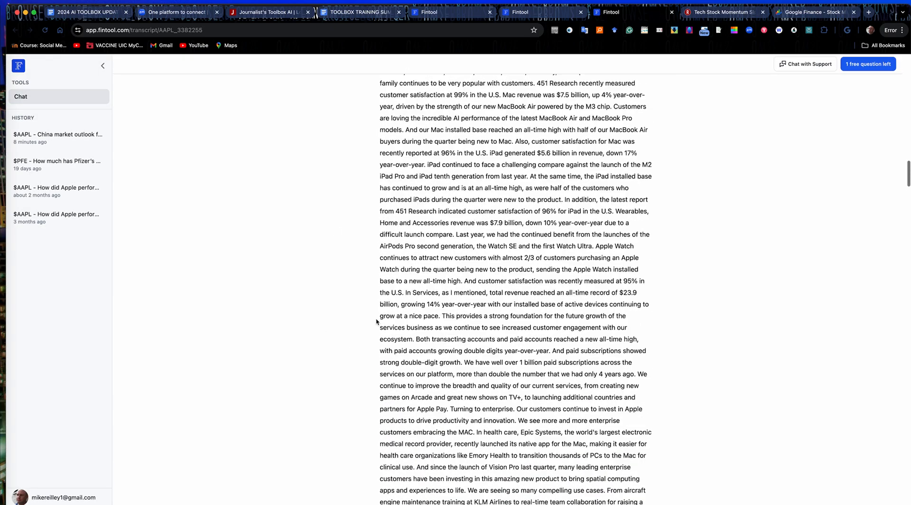
Step: Skim the Apple Q2 2024 earnings call transcript, then bring up the Red Line Project Tech Stock Momentum report
{"action": "scroll", "scroll_direction": "up", "scroll_amount": 3}
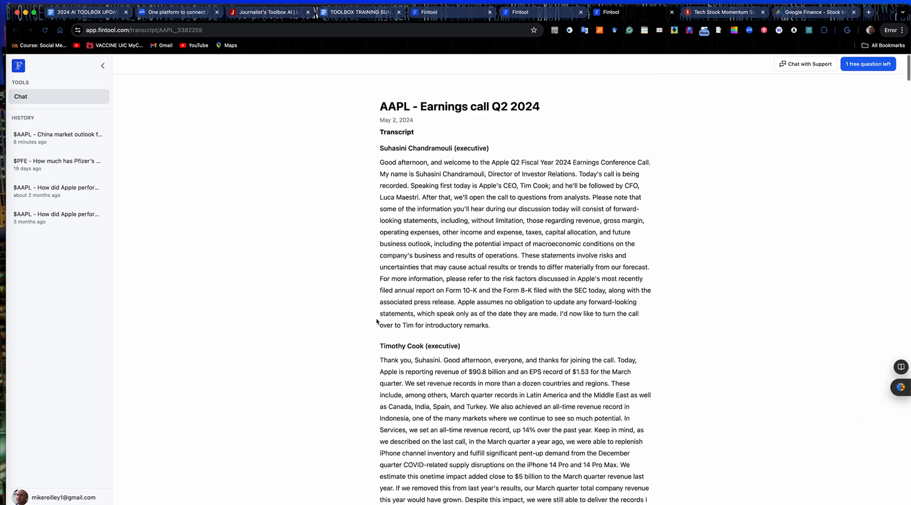
{"action": "scroll", "scroll_direction": "down", "scroll_amount": 3}
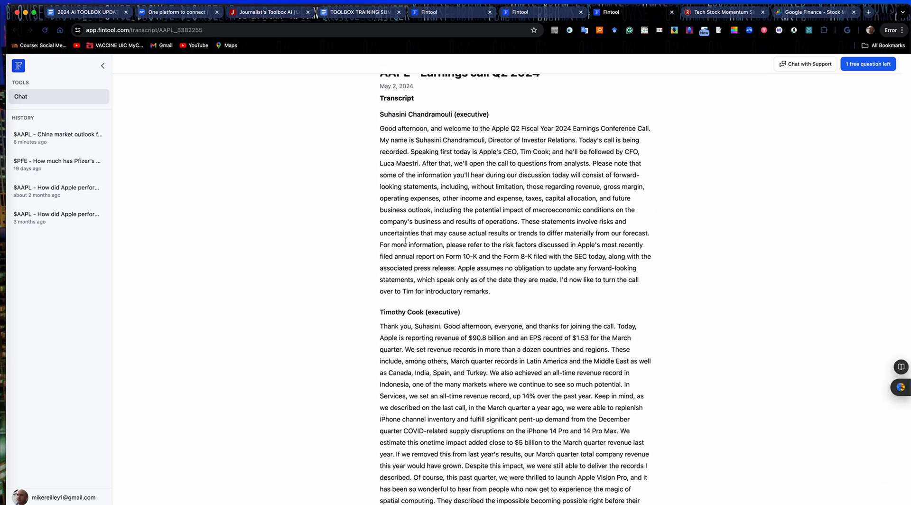
{"action": "scroll", "scroll_direction": "down", "scroll_amount": 3}
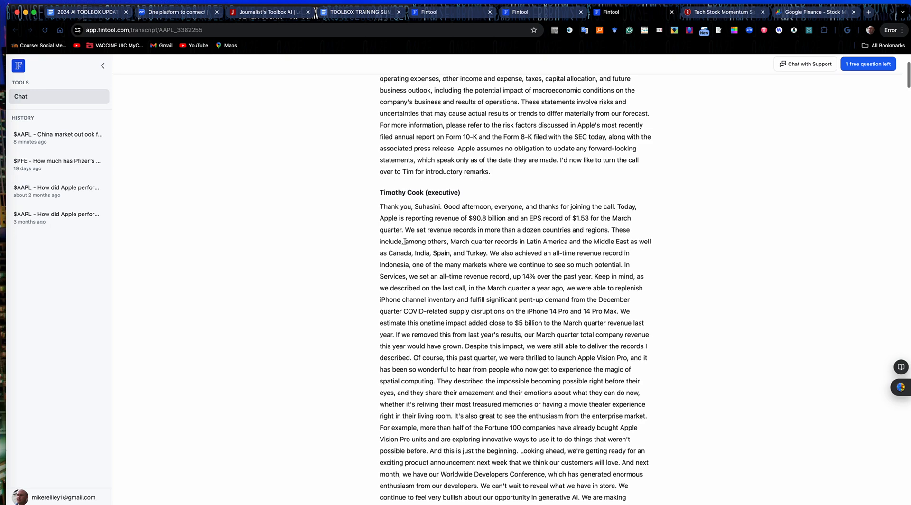
{"action": "scroll", "scroll_direction": "down", "scroll_amount": 3}
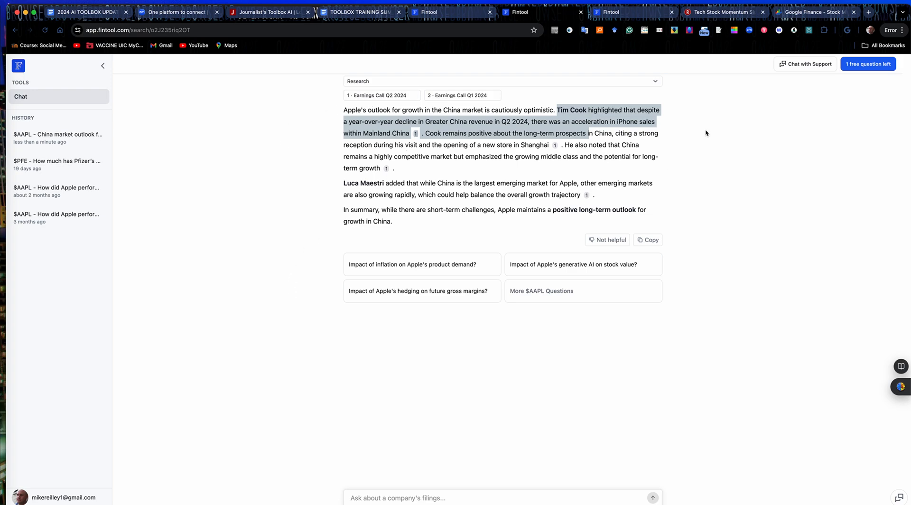
{"action": "left_click", "coordinate": [723, 11]}
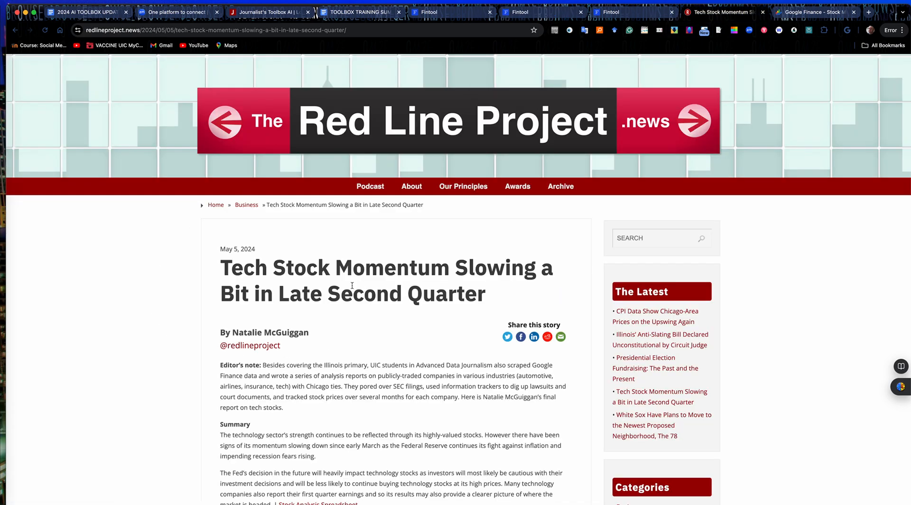
Step: Scroll through the tech stock report's Meta, Google, Microsoft, Apple and Amazon sections and back up
{"action": "scroll", "scroll_direction": "down", "scroll_amount": 3}
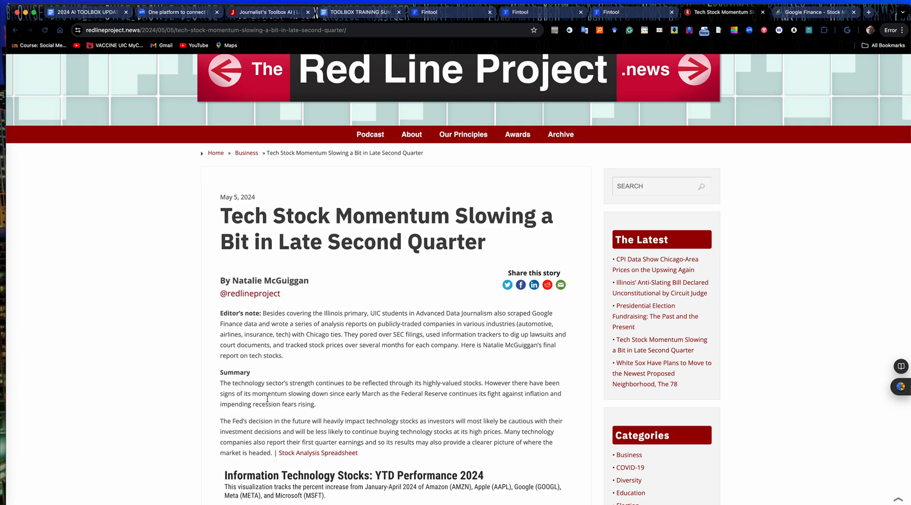
{"action": "mouse_move", "coordinate": [268, 399]}
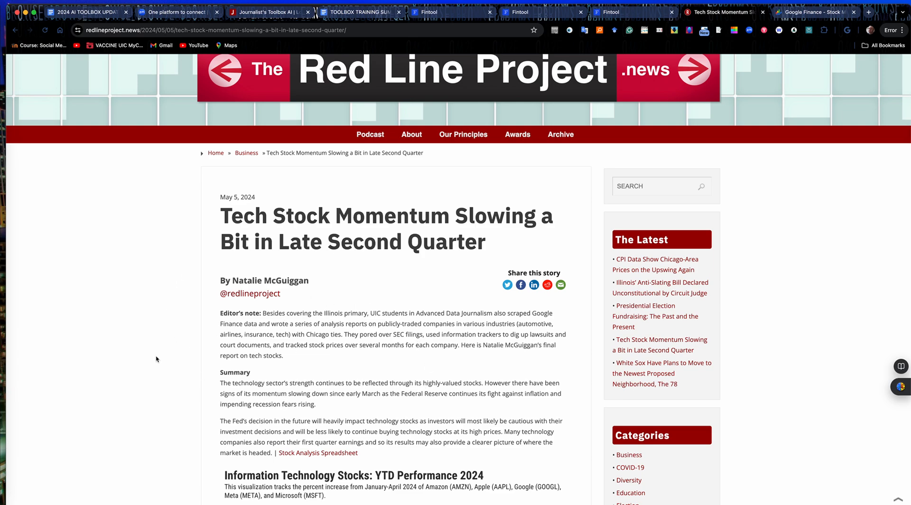
{"action": "scroll", "scroll_direction": "down", "scroll_amount": 3}
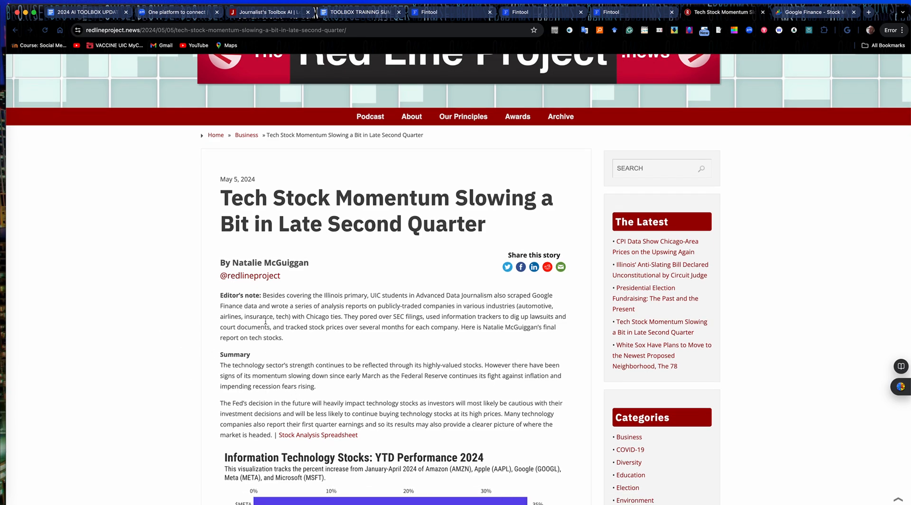
{"action": "scroll", "scroll_direction": "down", "scroll_amount": 3}
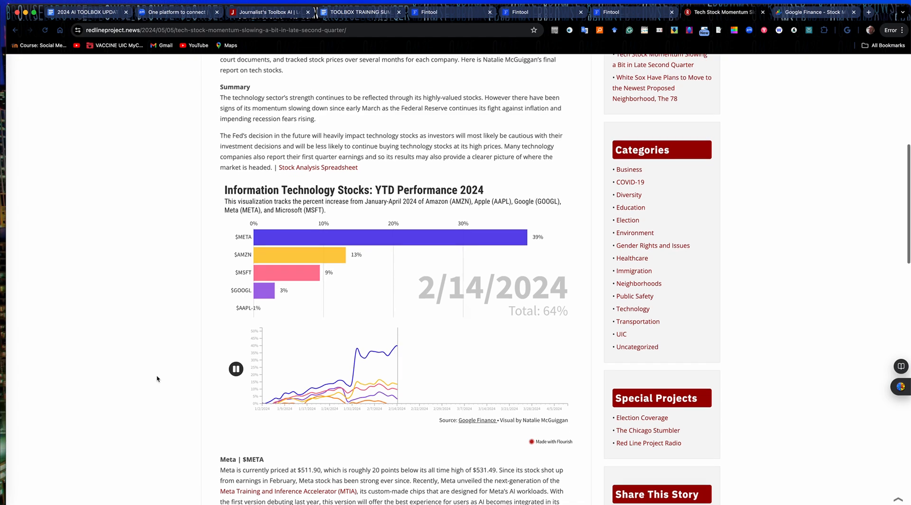
{"action": "scroll", "scroll_direction": "down", "scroll_amount": 3}
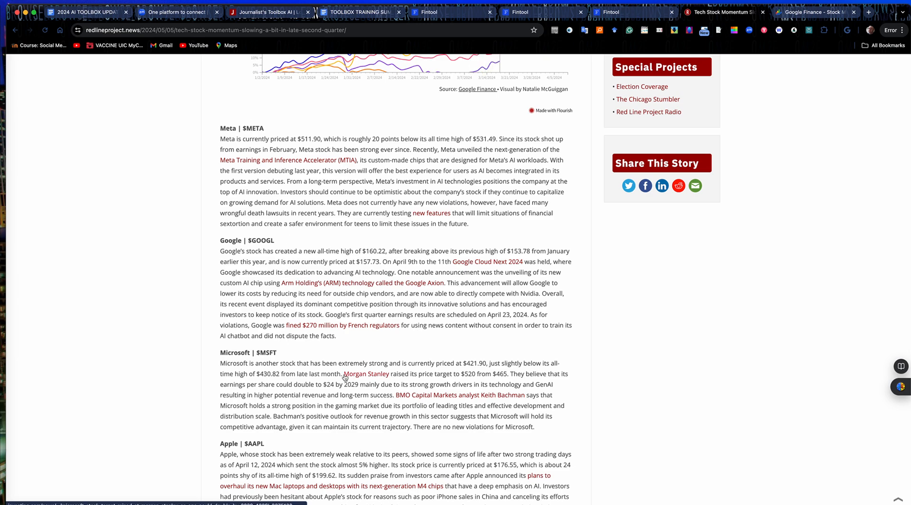
{"action": "scroll", "scroll_direction": "down", "scroll_amount": 3}
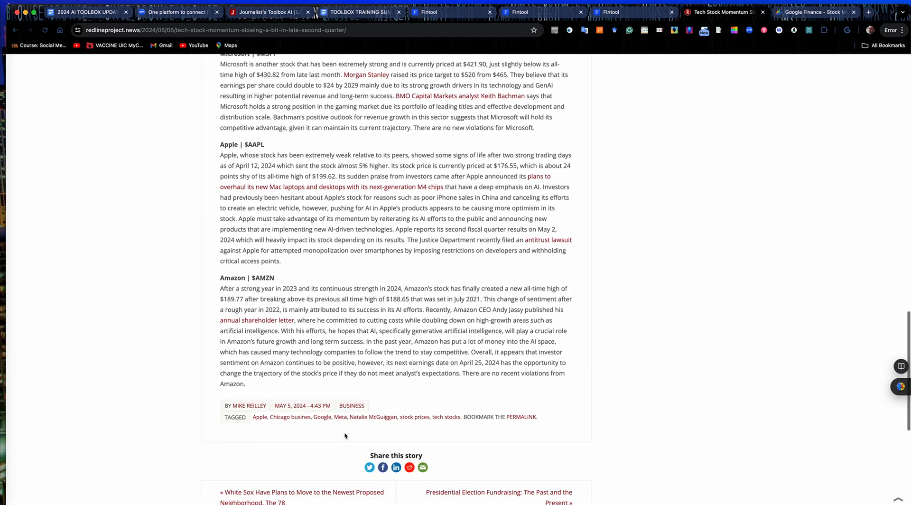
{"action": "scroll", "scroll_direction": "up", "scroll_amount": 3}
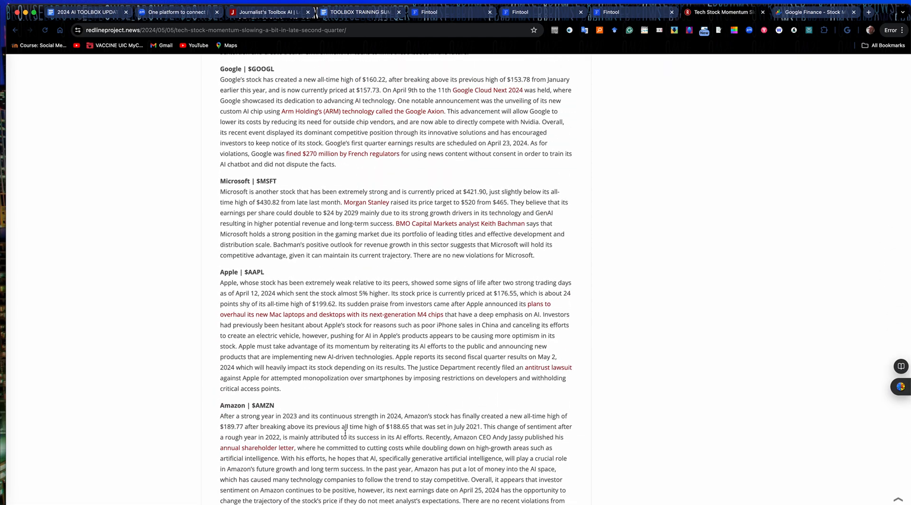
{"action": "scroll", "scroll_direction": "up", "scroll_amount": 3}
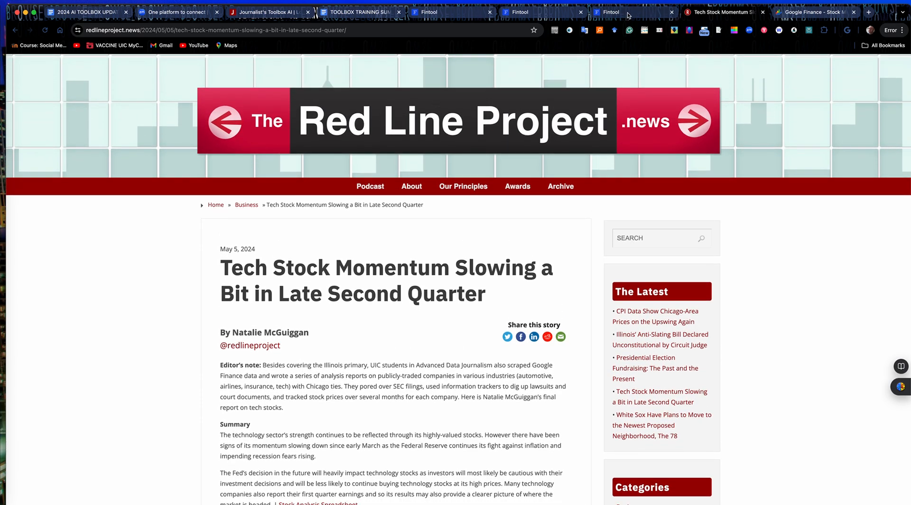
Step: Return to the Fintool new-chat browser tab
{"action": "left_click", "coordinate": [543, 11]}
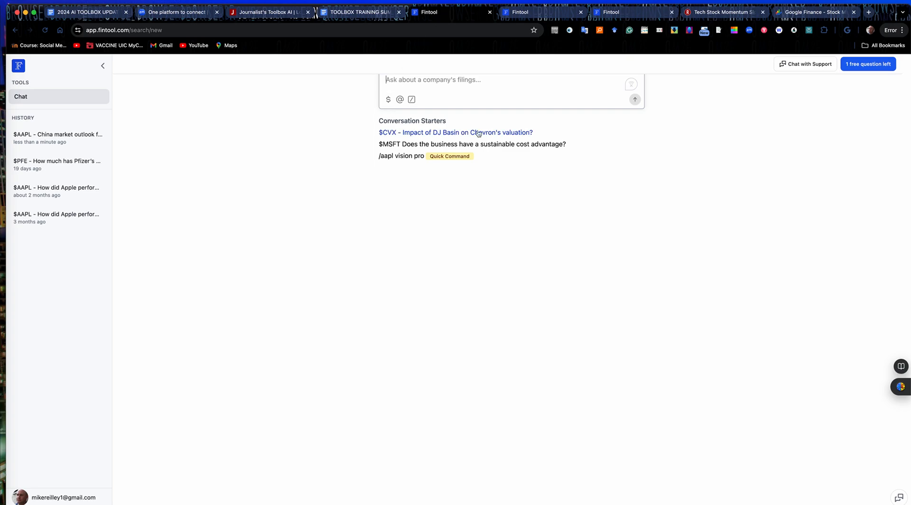
{"action": "mouse_move", "coordinate": [537, 136]}
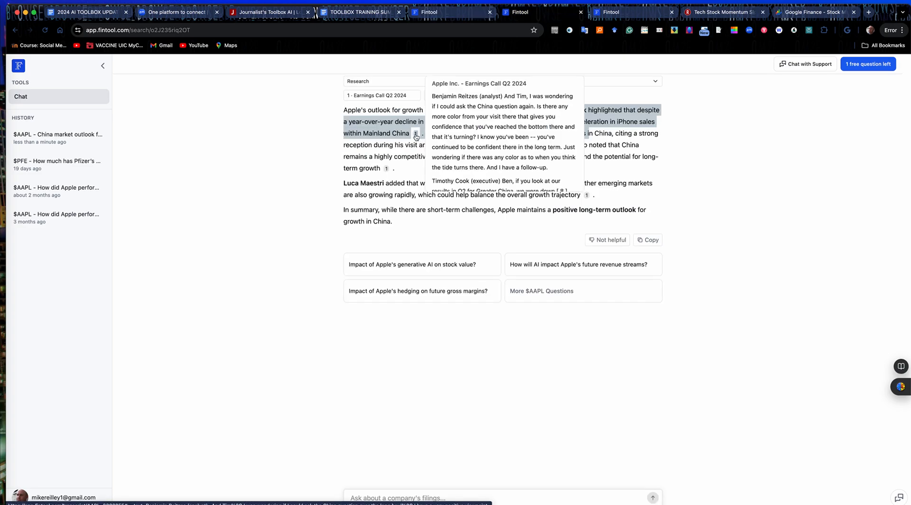
{"action": "mouse_move", "coordinate": [506, 153]}
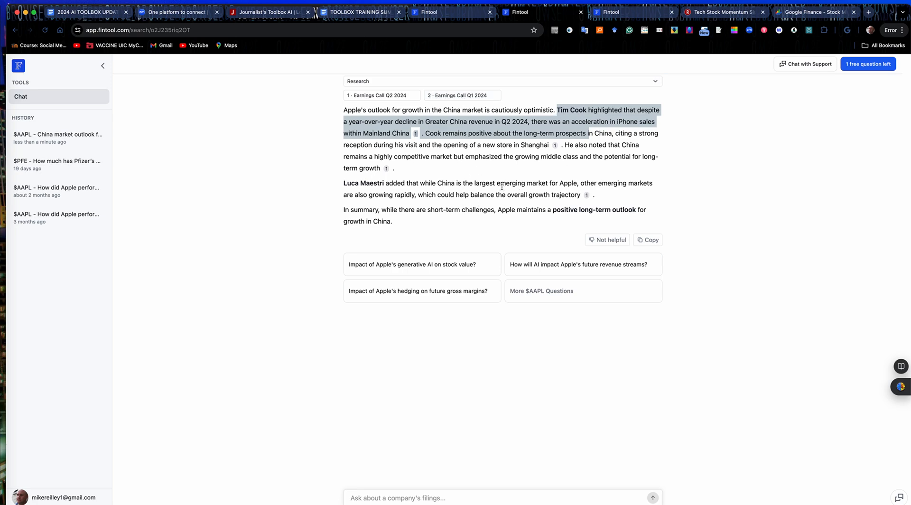
{"action": "mouse_move", "coordinate": [452, 191]}
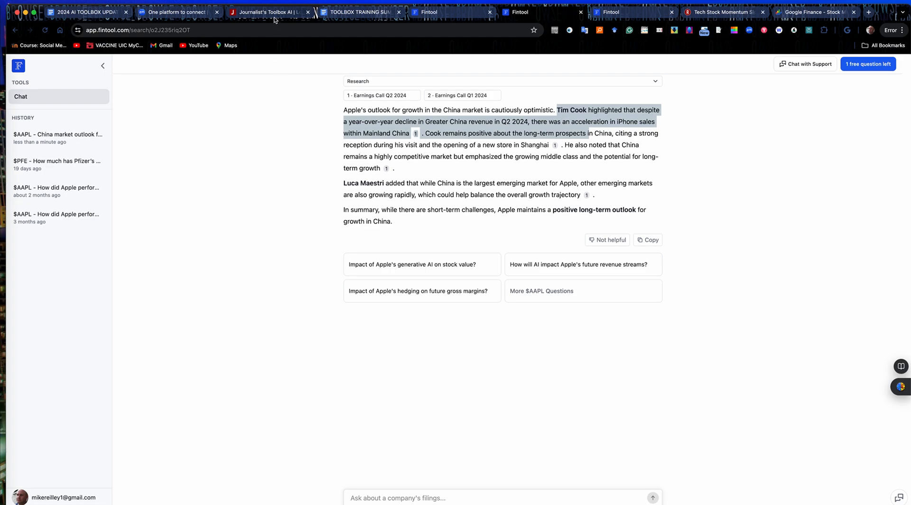
Step: Bring up the Journalist's Toolbox AI homepage tab after revisiting the Apple China answer
{"action": "left_click", "coordinate": [268, 11]}
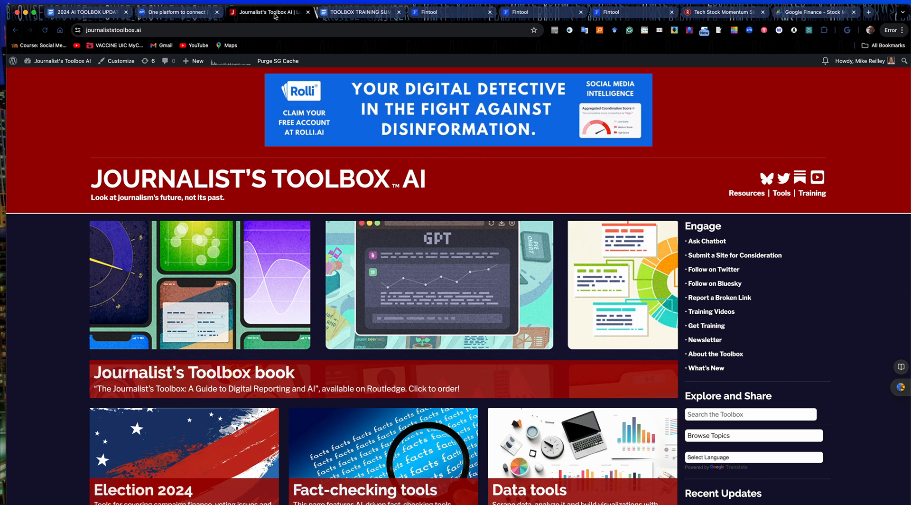
{"action": "mouse_move", "coordinate": [496, 325]}
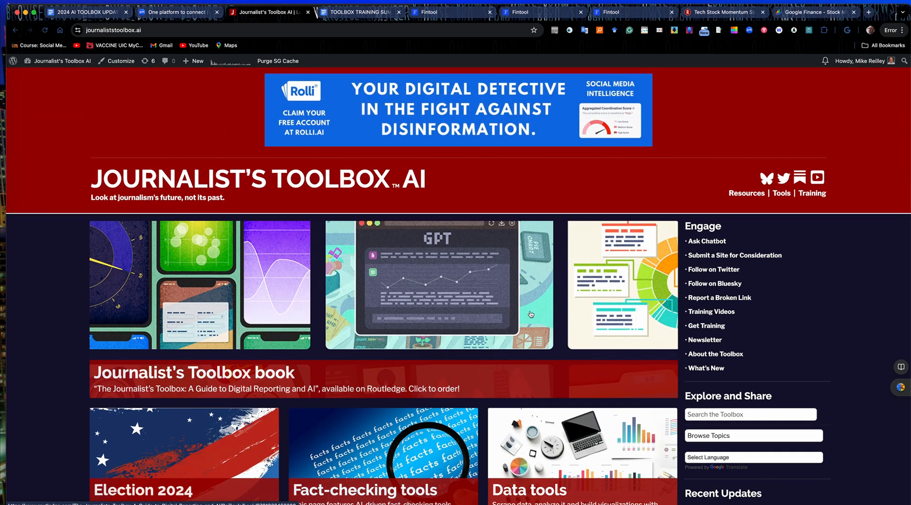
{"action": "mouse_move", "coordinate": [434, 260]}
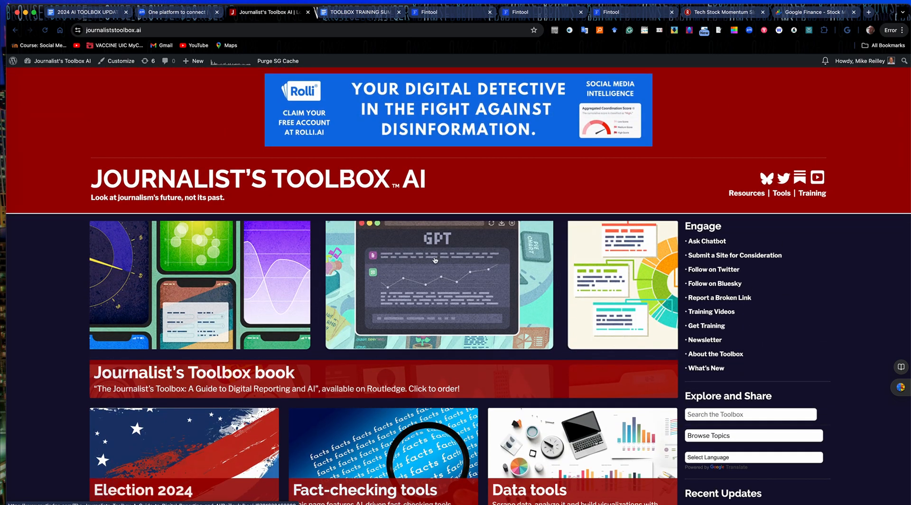
{"action": "mouse_move", "coordinate": [428, 197]}
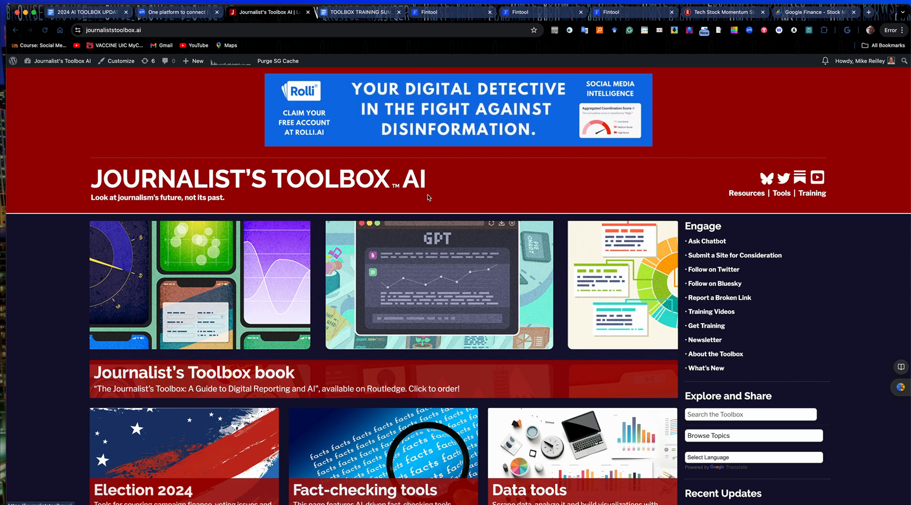
Step: Open the Data tools page from the homepage tile and skim its scraping tool list
{"action": "scroll", "scroll_direction": "down", "scroll_amount": 3}
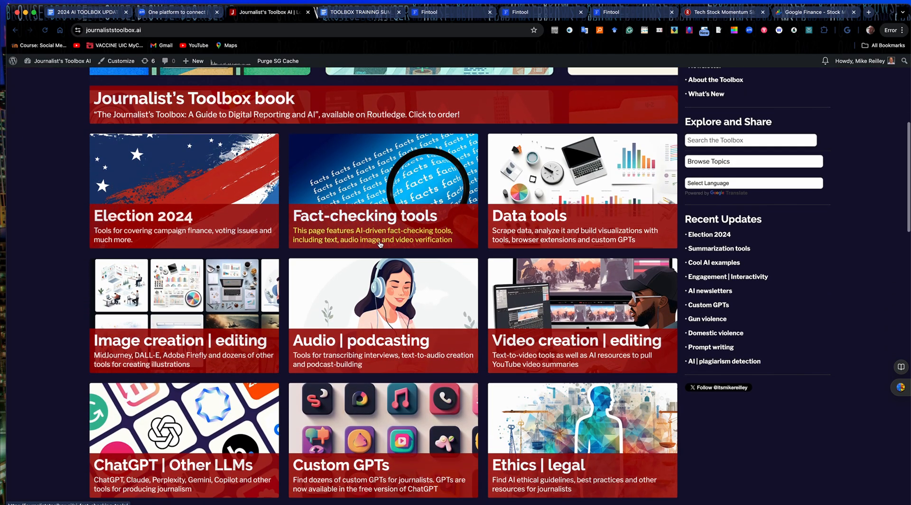
{"action": "mouse_move", "coordinate": [528, 215]}
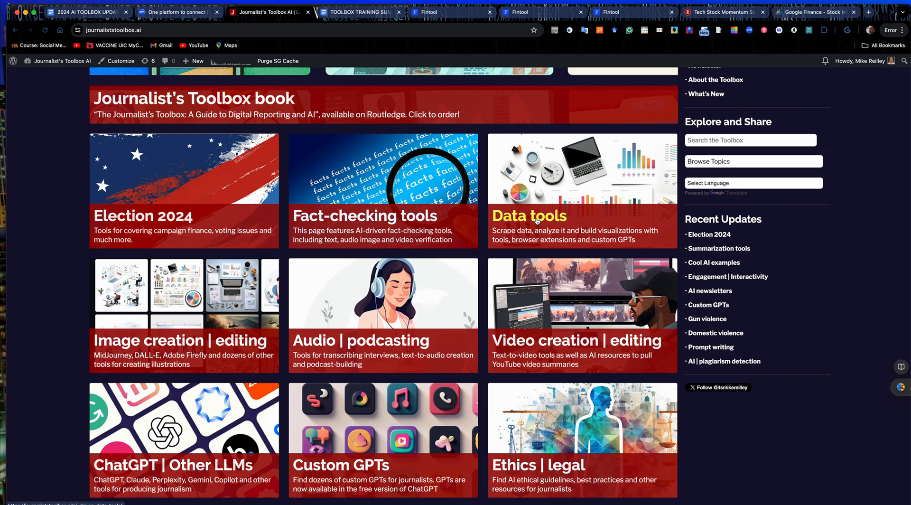
{"action": "left_click", "coordinate": [528, 216]}
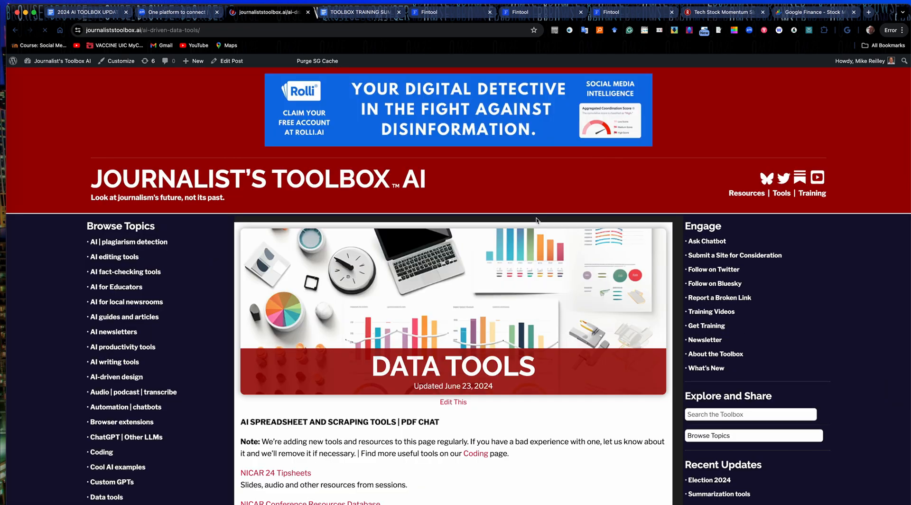
{"action": "scroll", "scroll_direction": "down", "scroll_amount": 3}
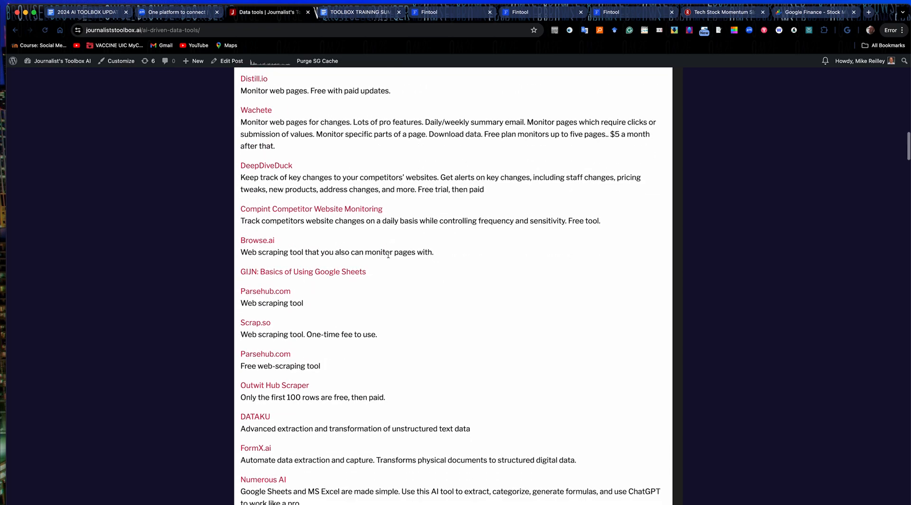
{"action": "scroll", "scroll_direction": "up", "scroll_amount": 3}
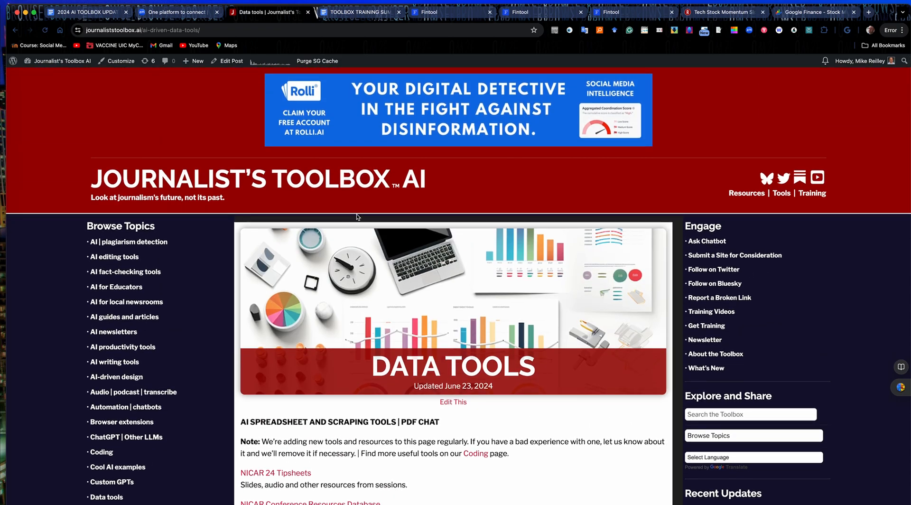